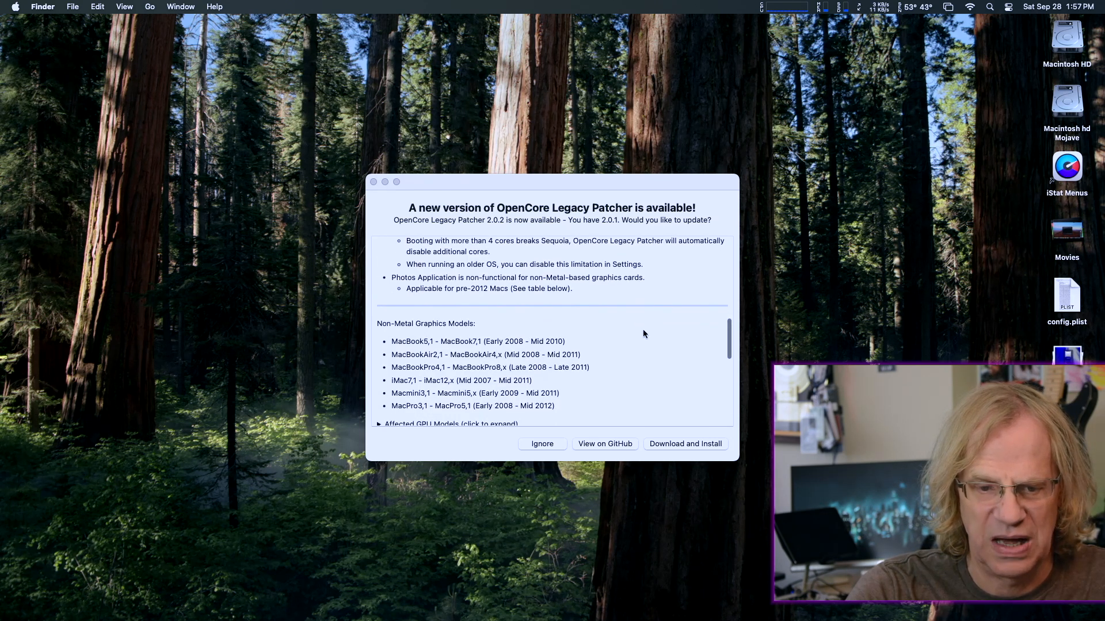
Step: Download and install the OpenCore Legacy Patcher 2.0.2 update
scroll("down", 3)
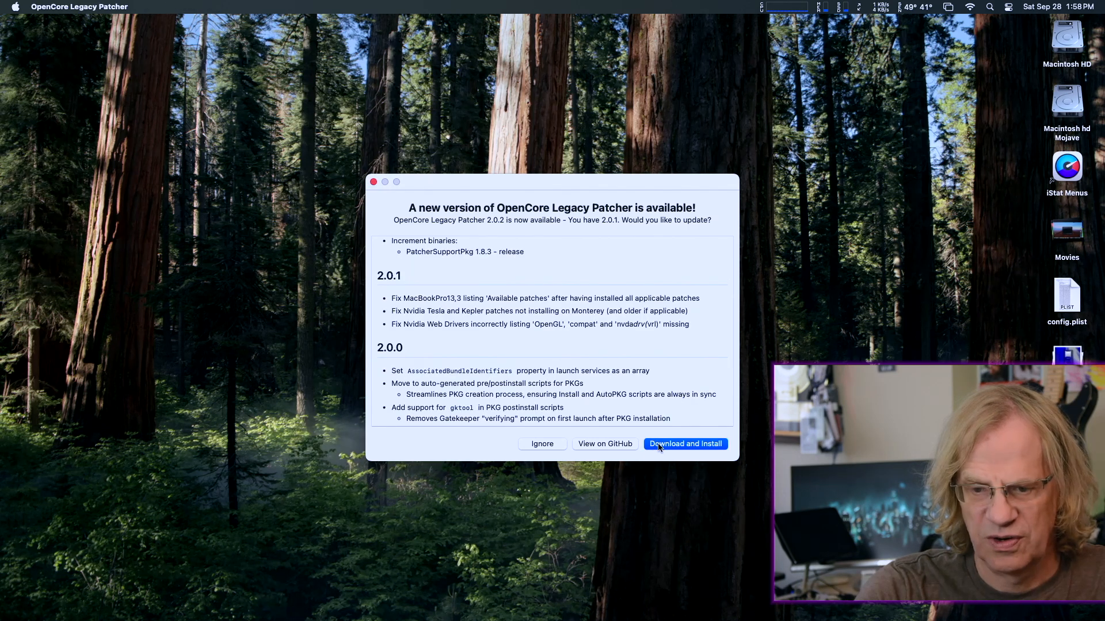
left_click(684, 443)
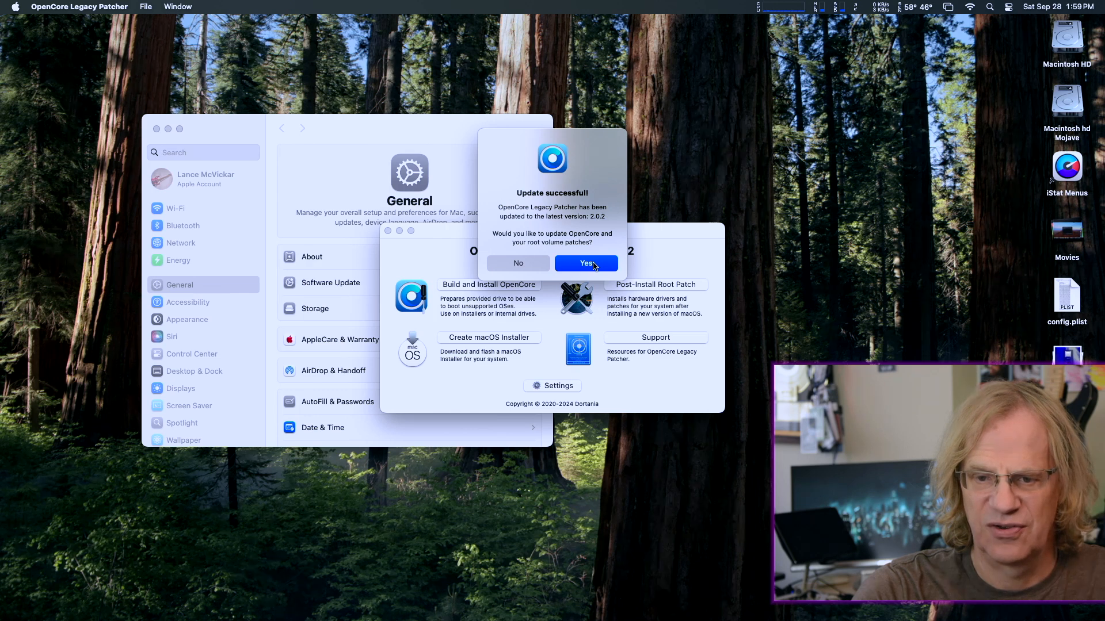
Step: Rebuild OpenCore and install it to the disk0s1 EFI partition on the Samsung SSD
left_click(585, 263)
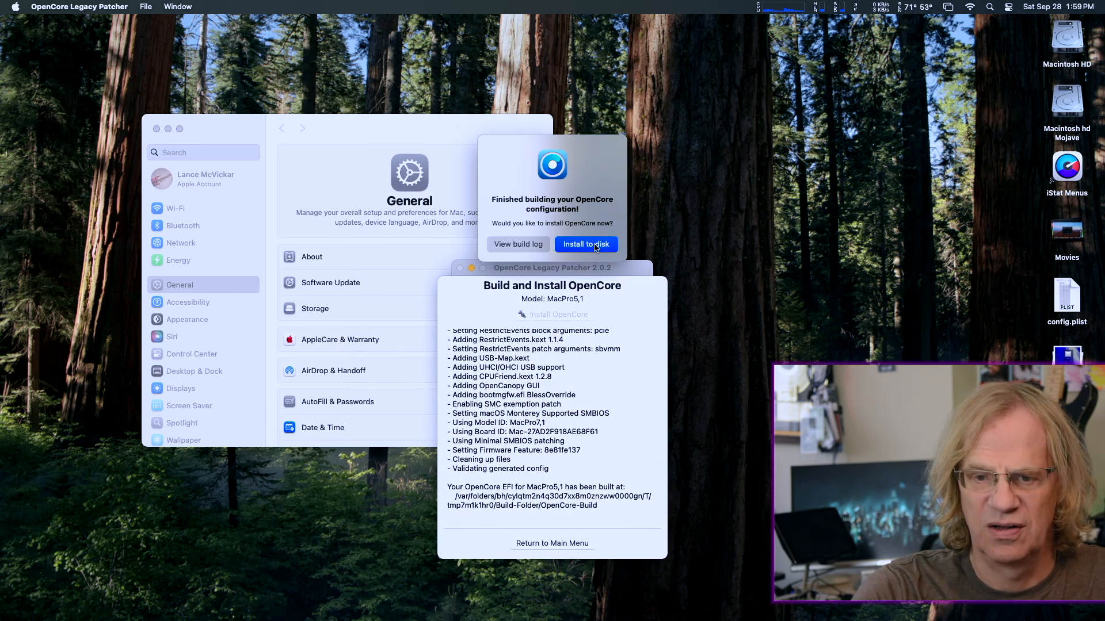
left_click(586, 244)
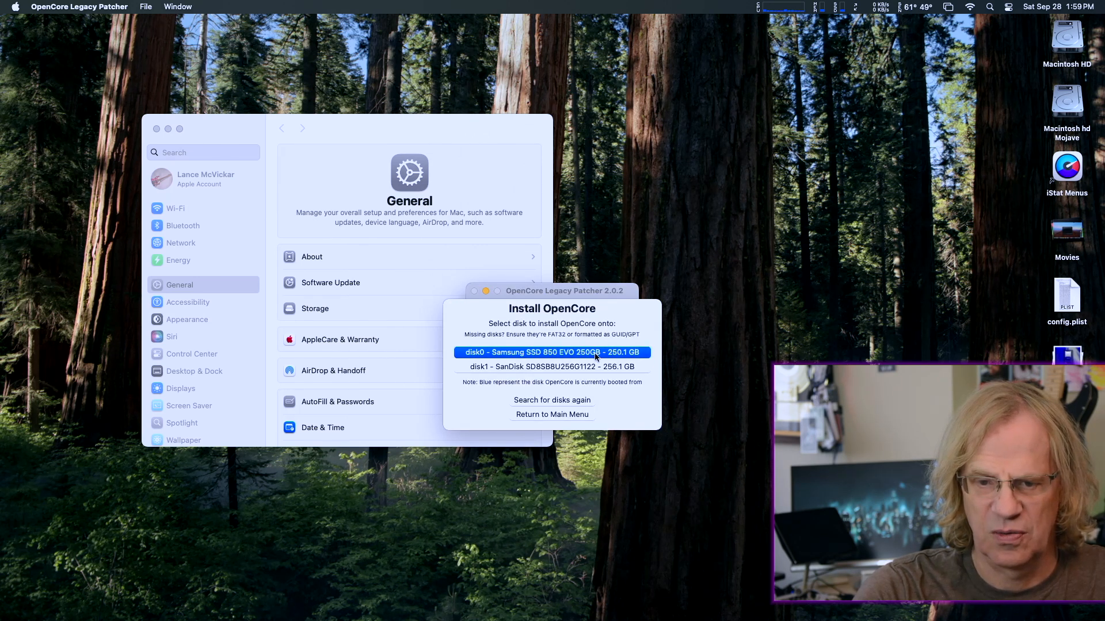
mouse_move(584, 379)
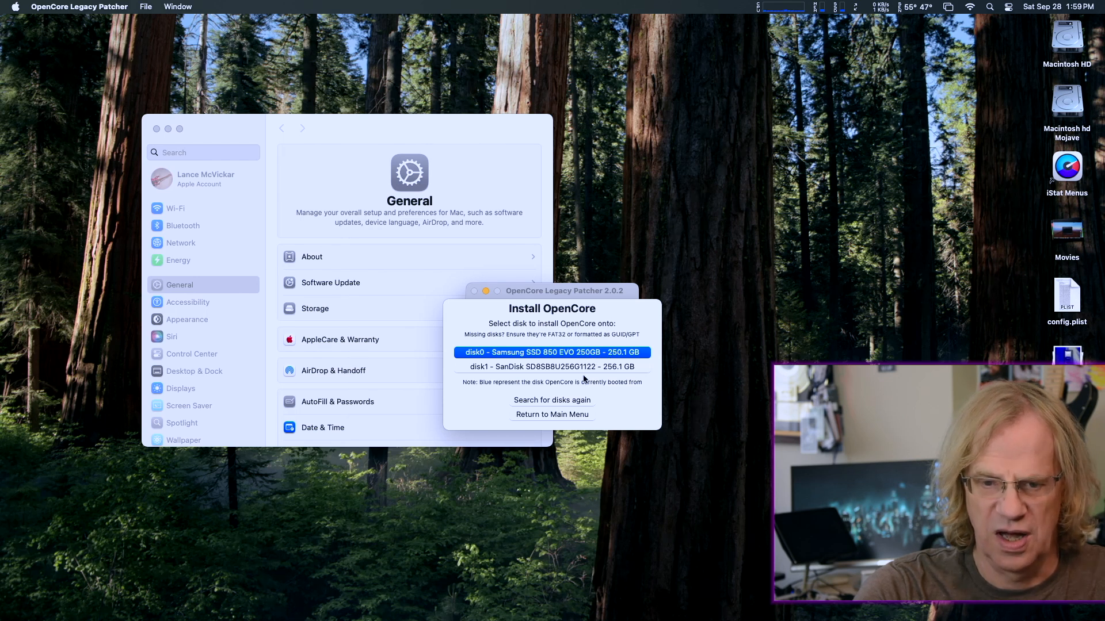
mouse_move(592, 395)
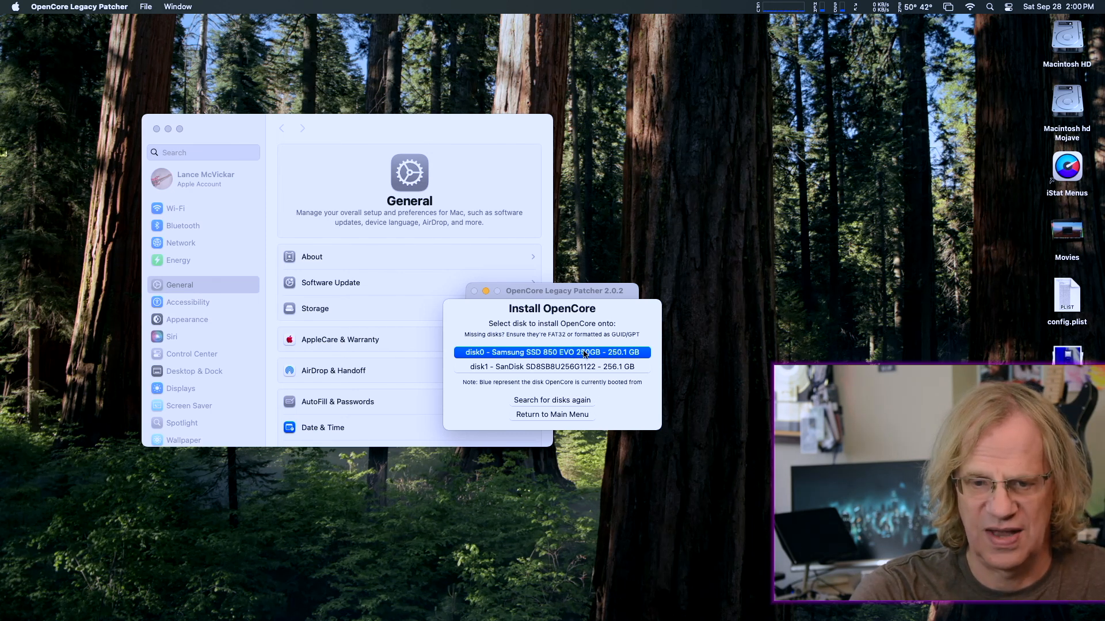
left_click(552, 352)
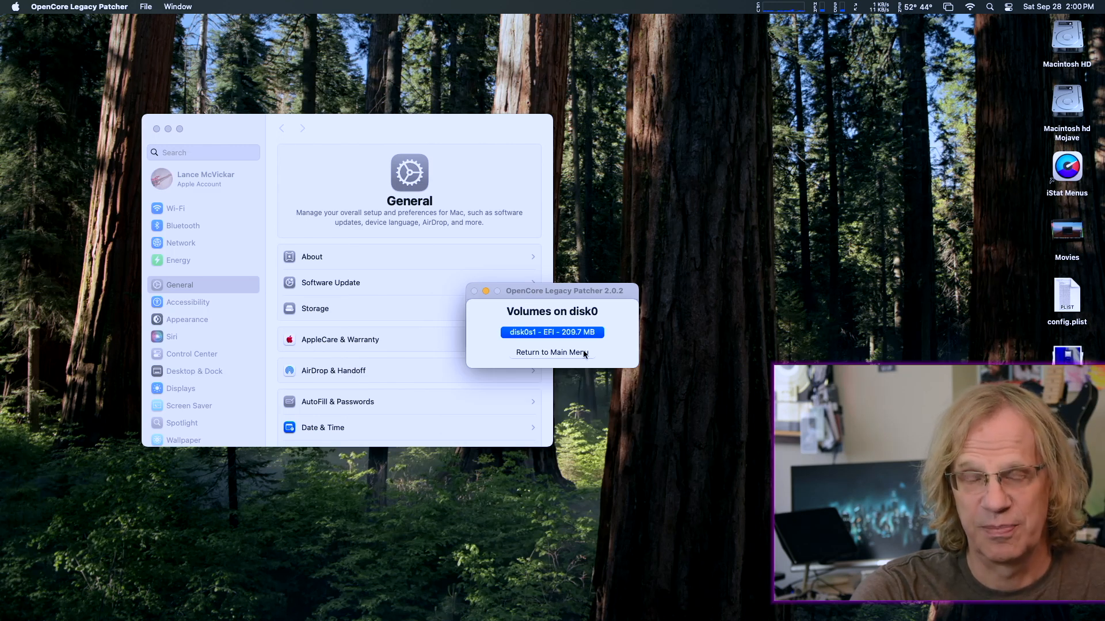
left_click(551, 331)
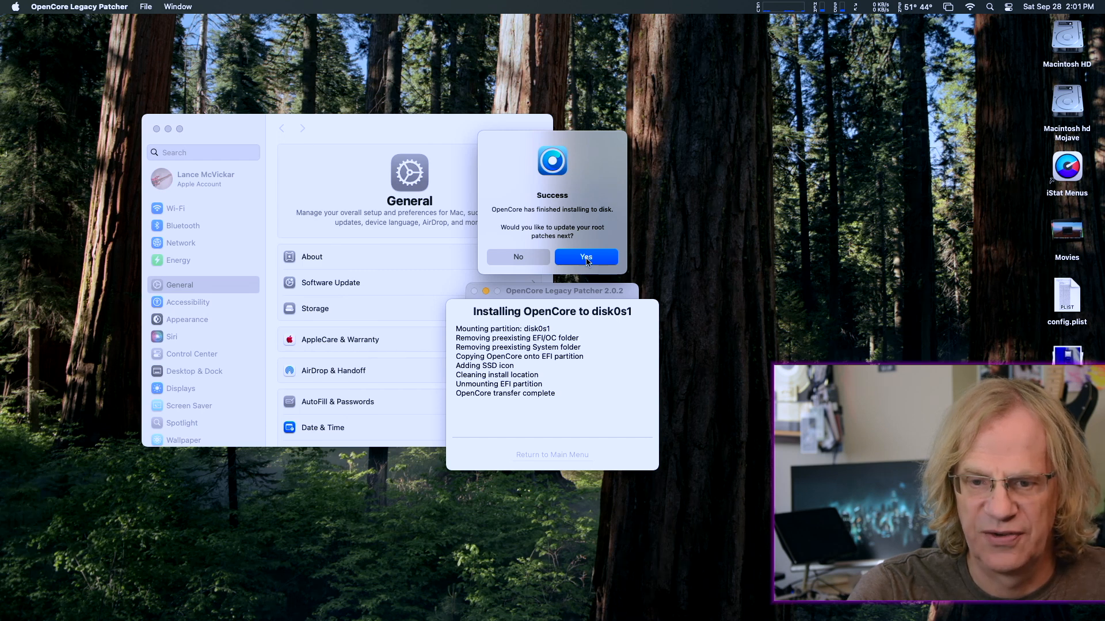
Step: Apply root patches for AMD Polaris, modern wireless and USB 1.1, then reboot
left_click(585, 257)
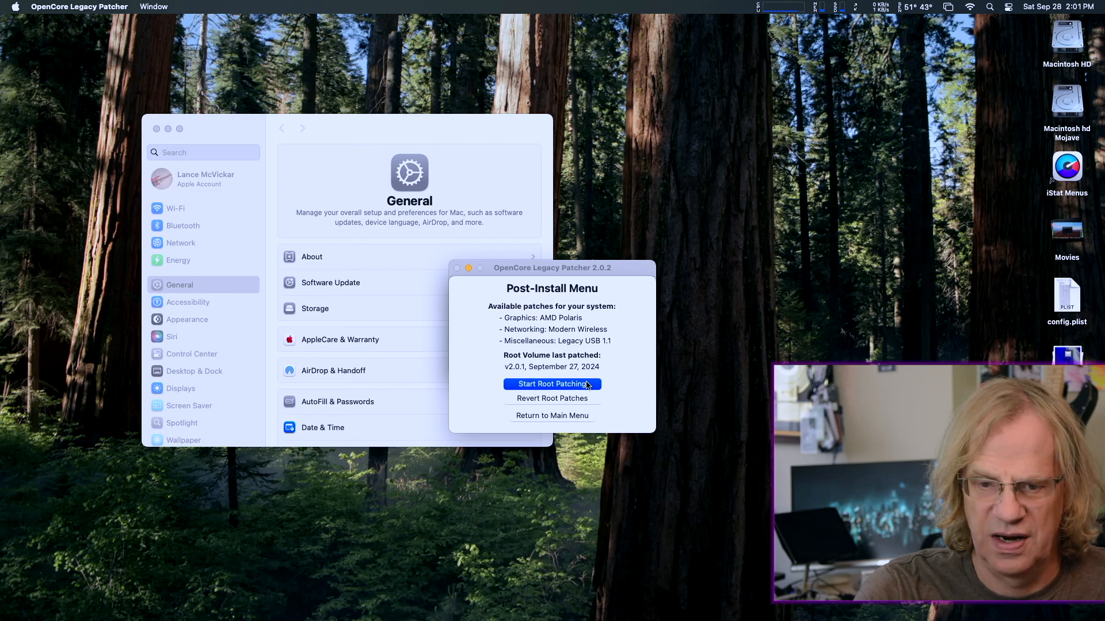
left_click(552, 383)
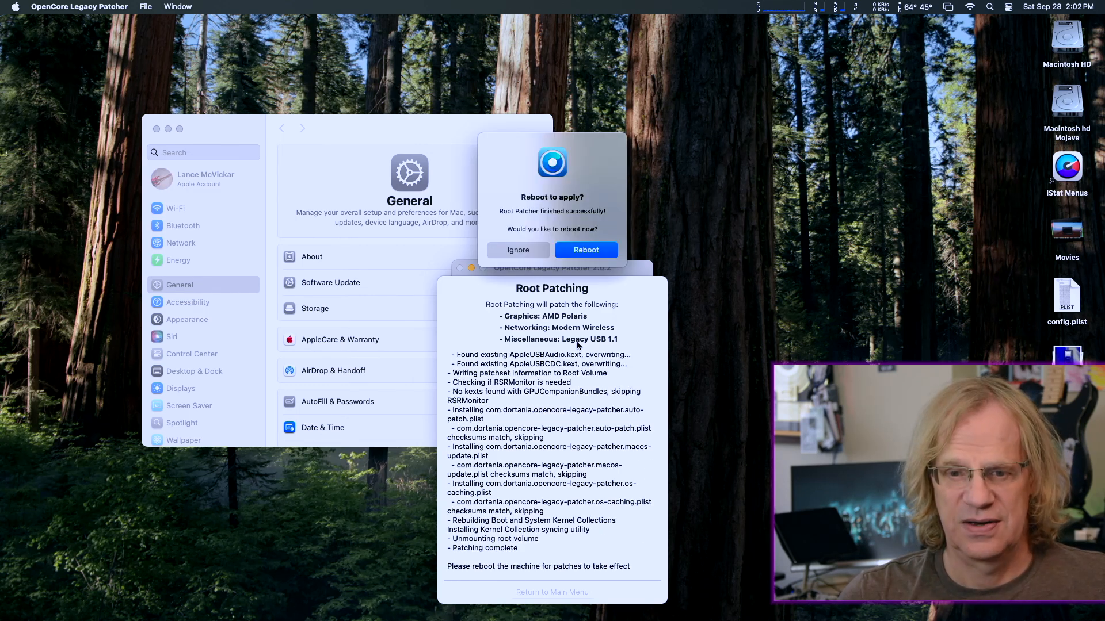
left_click(585, 250)
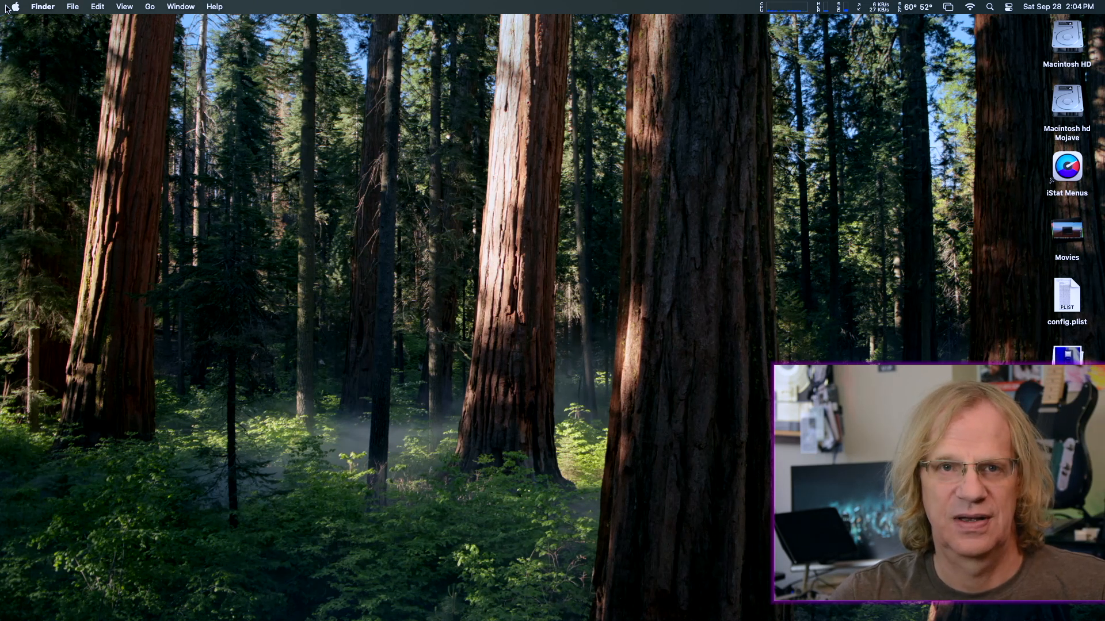
left_click(13, 7)
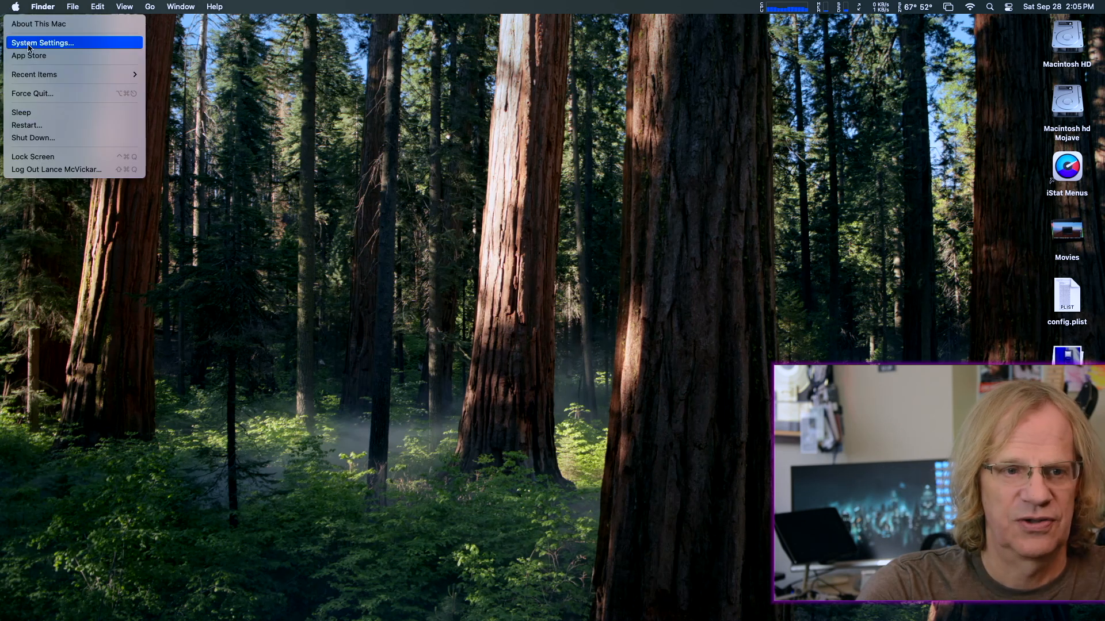
left_click(208, 136)
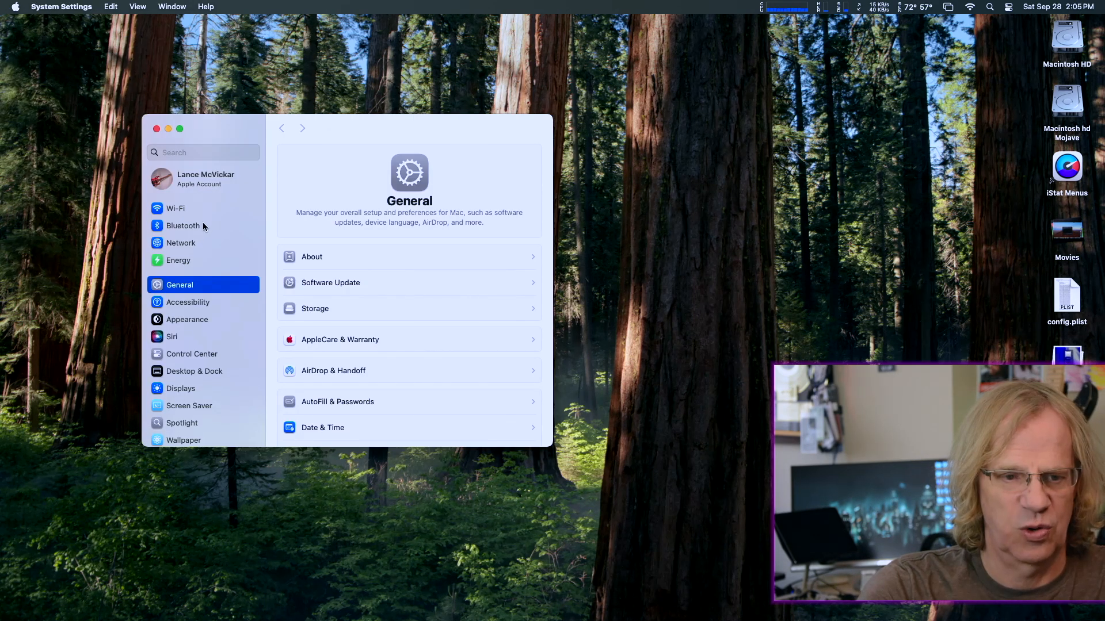
mouse_move(200, 246)
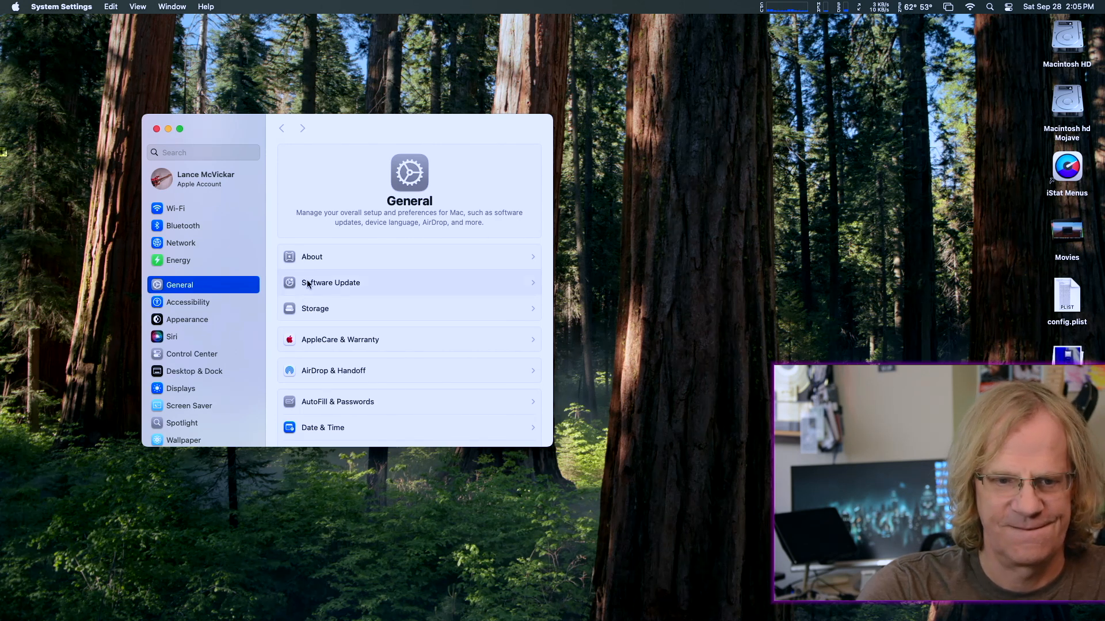
left_click(329, 282)
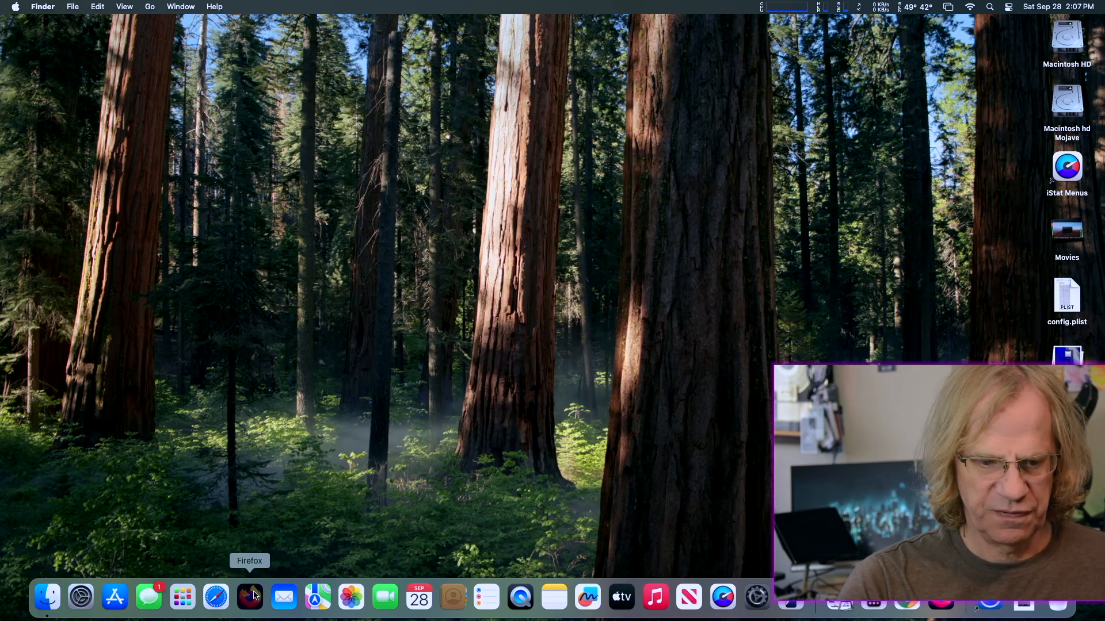
Step: Launch Firefox, play a space ambience video from YouTube, then close Firefox
left_click(249, 599)
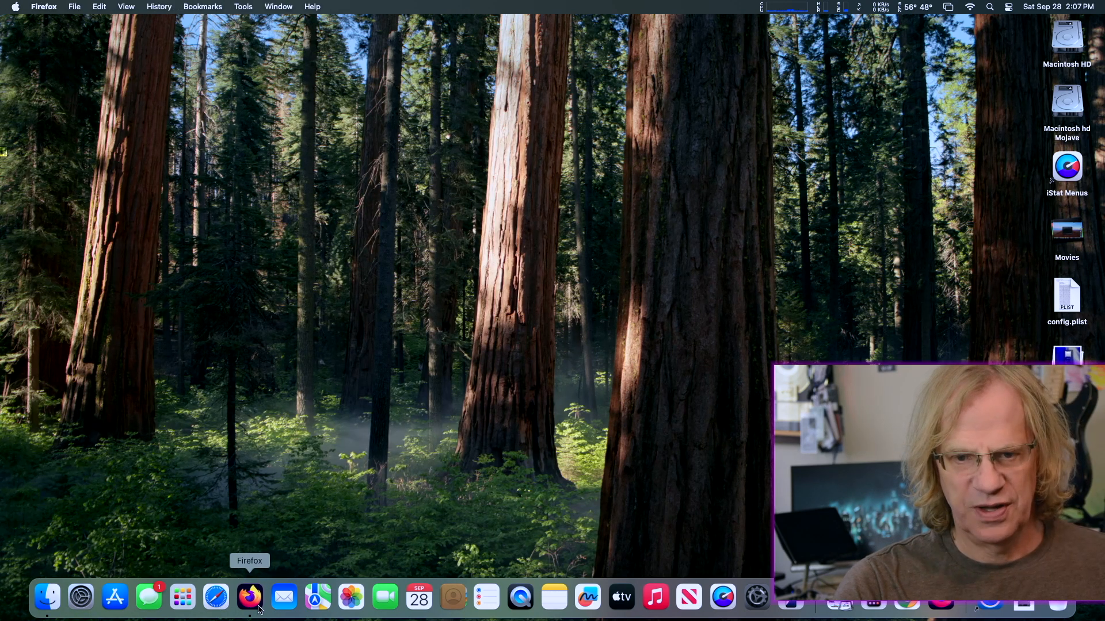
left_click(250, 599)
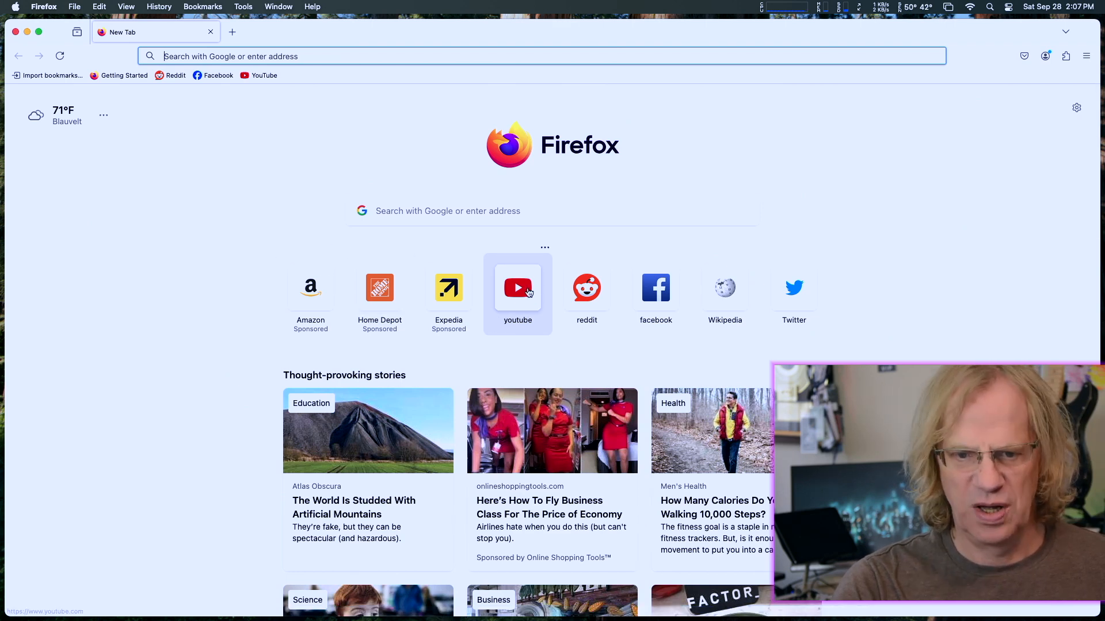
left_click(517, 288)
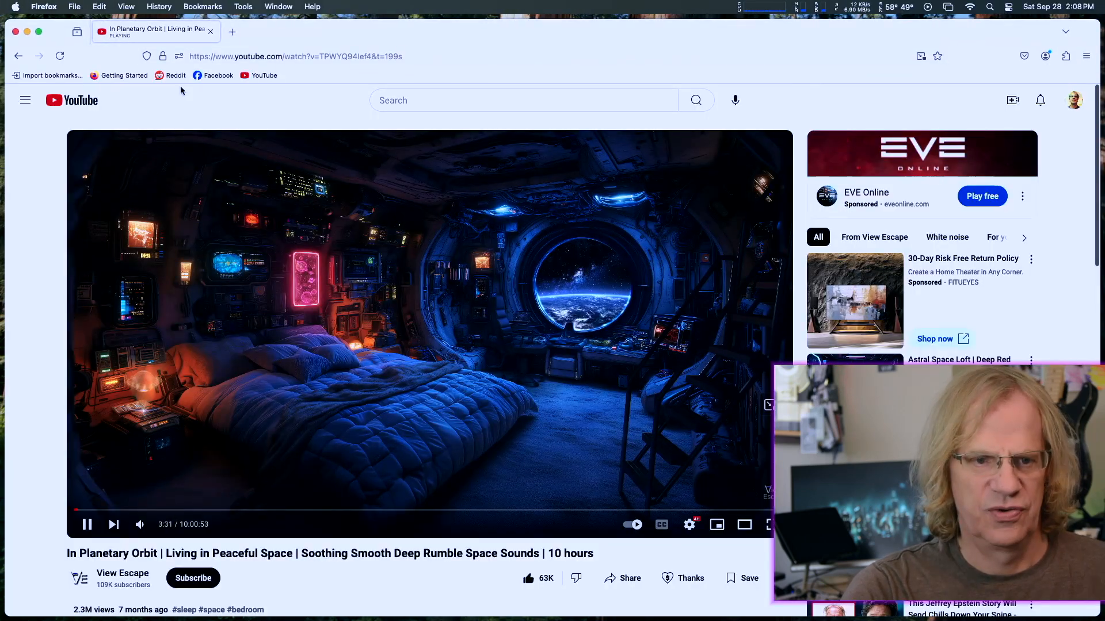
left_click(170, 75)
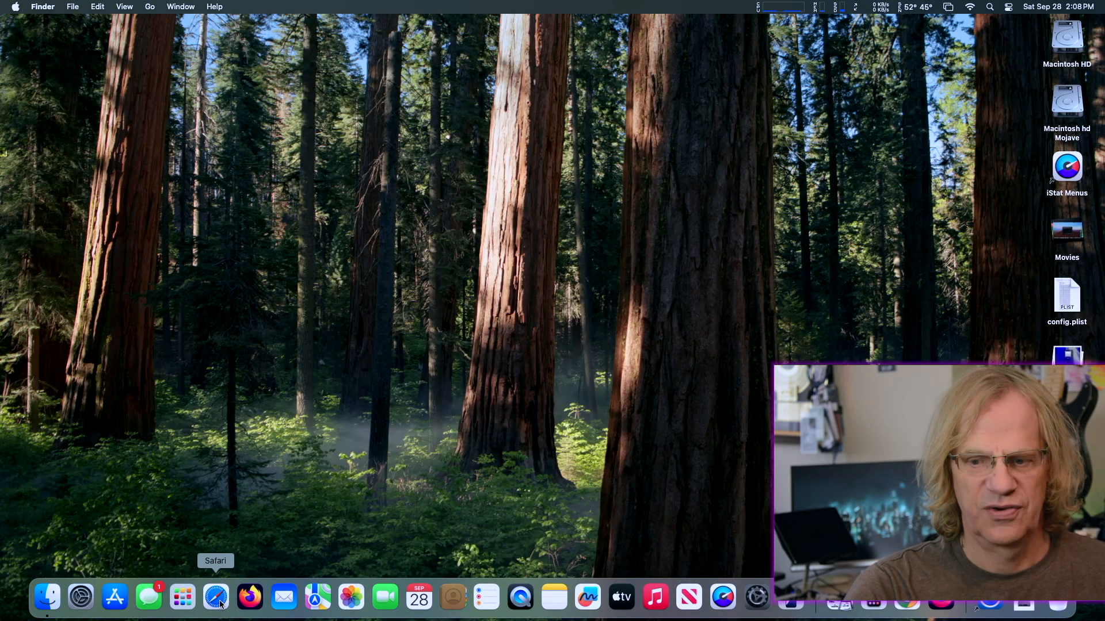
Step: Launch Safari and load apple.com
left_click(216, 599)
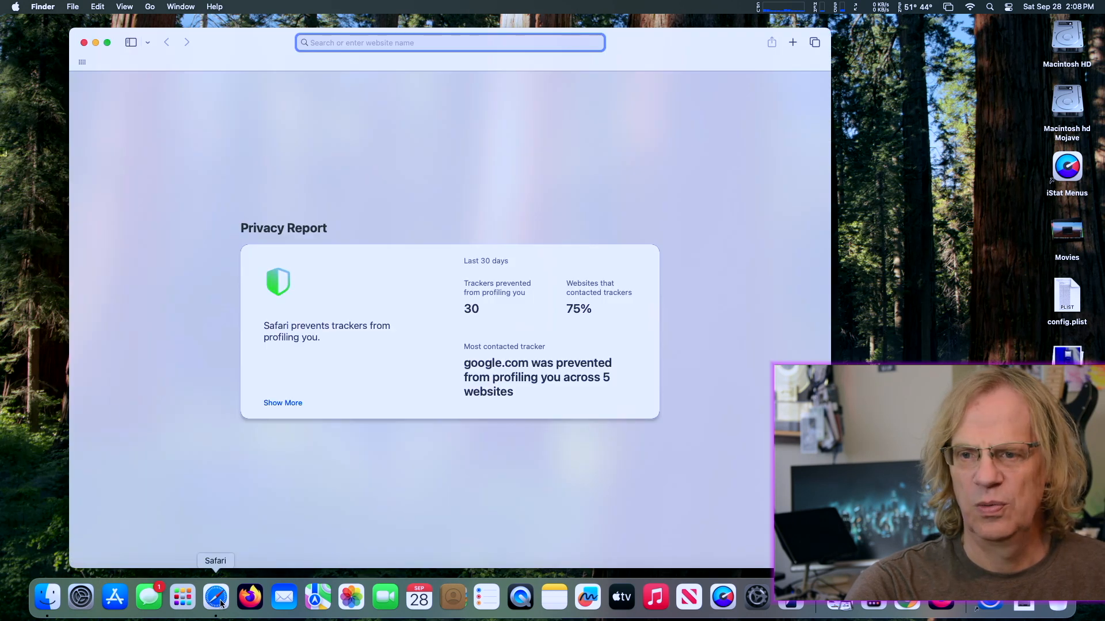
left_click(216, 598)
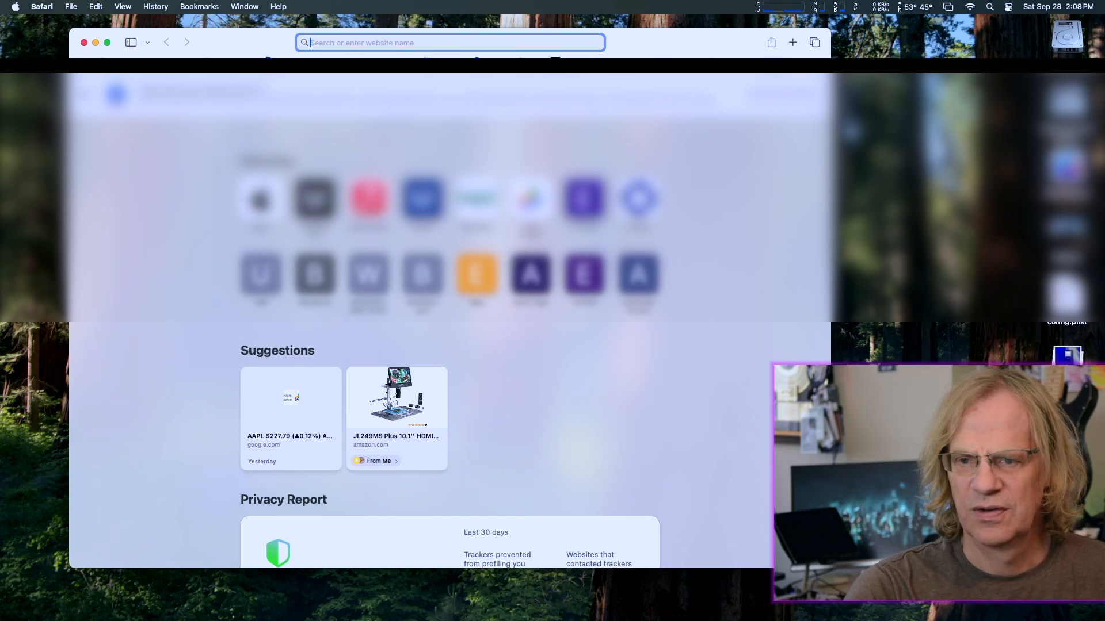
type("ebay.com")
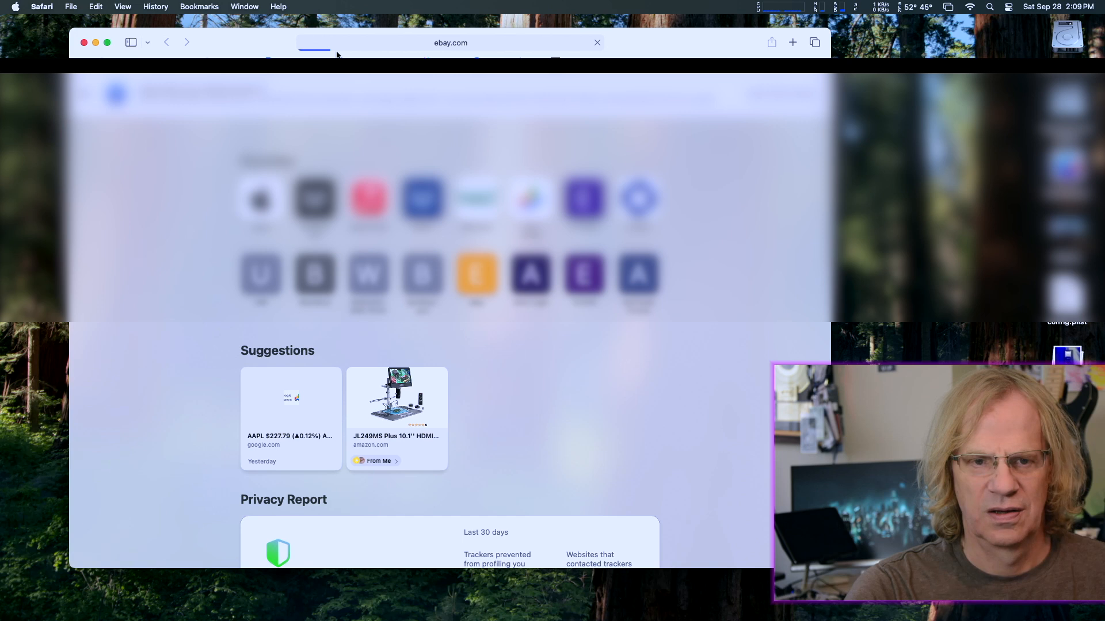
type("apple.com")
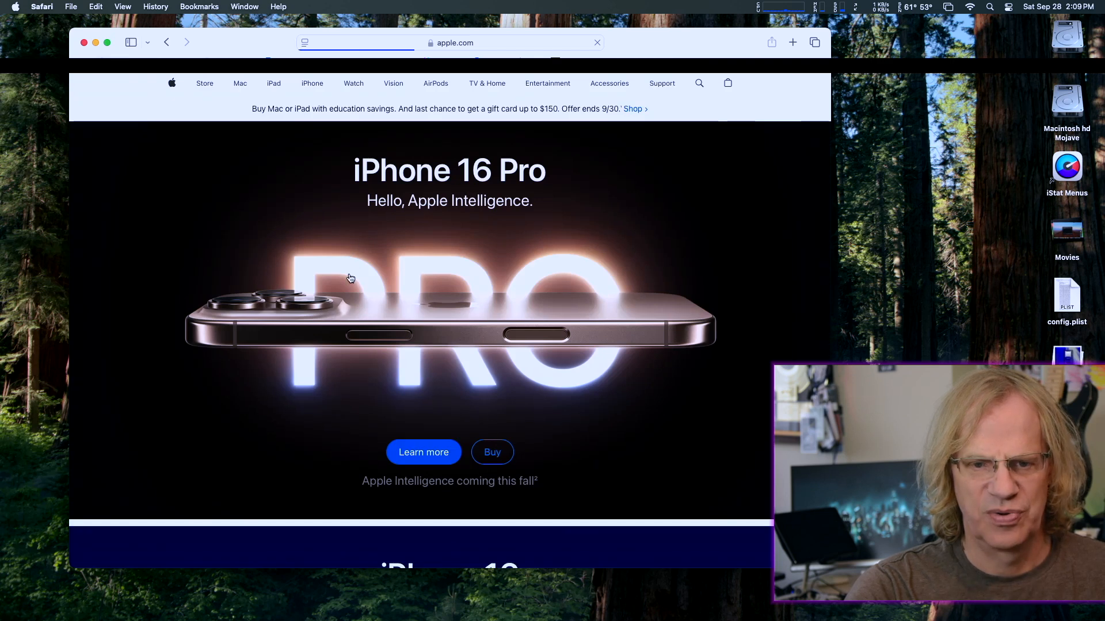
scroll("down", 3)
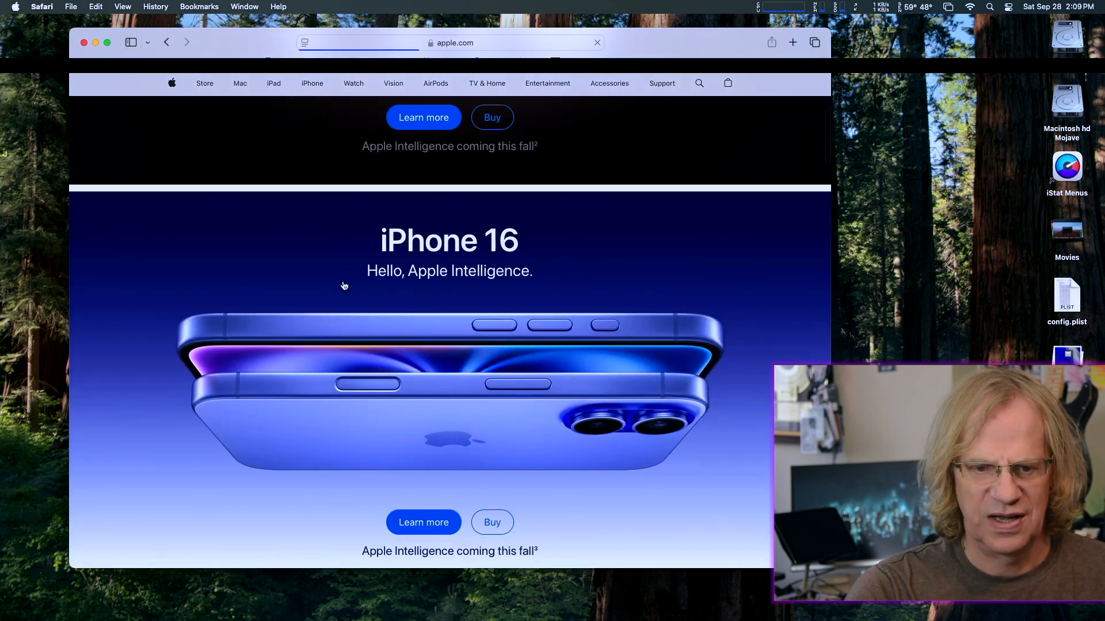
scroll("down", 3)
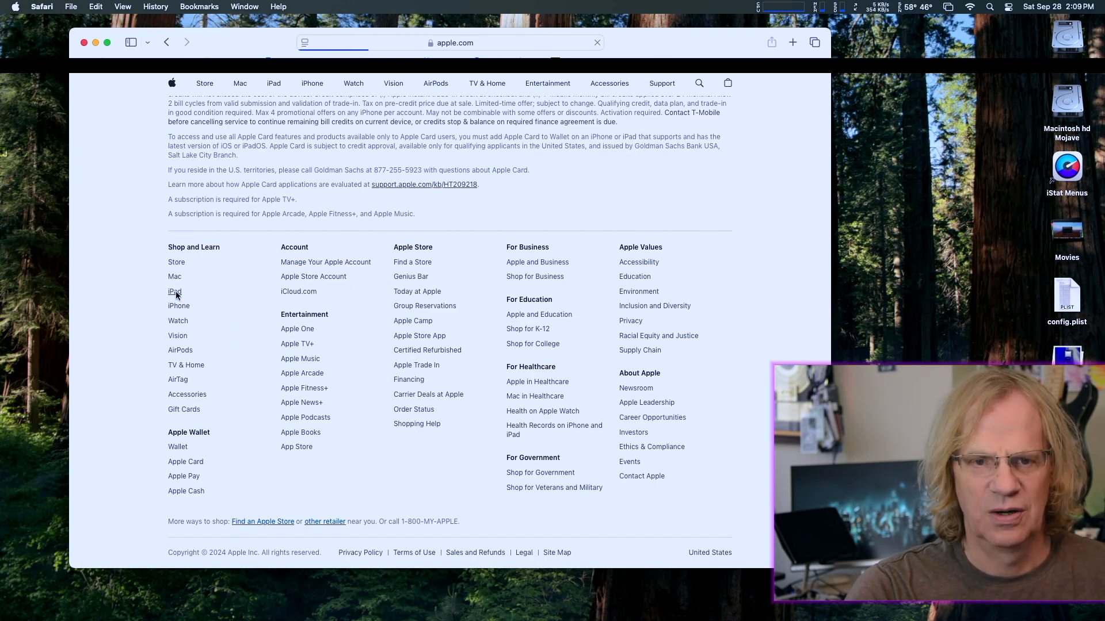
left_click(174, 291)
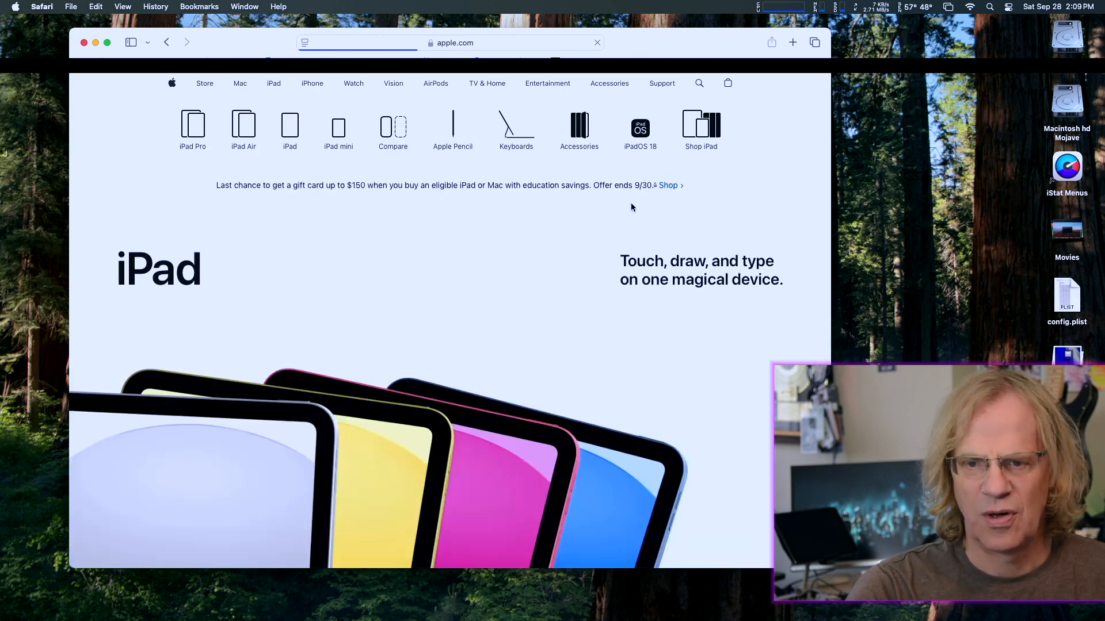
scroll("down", 3)
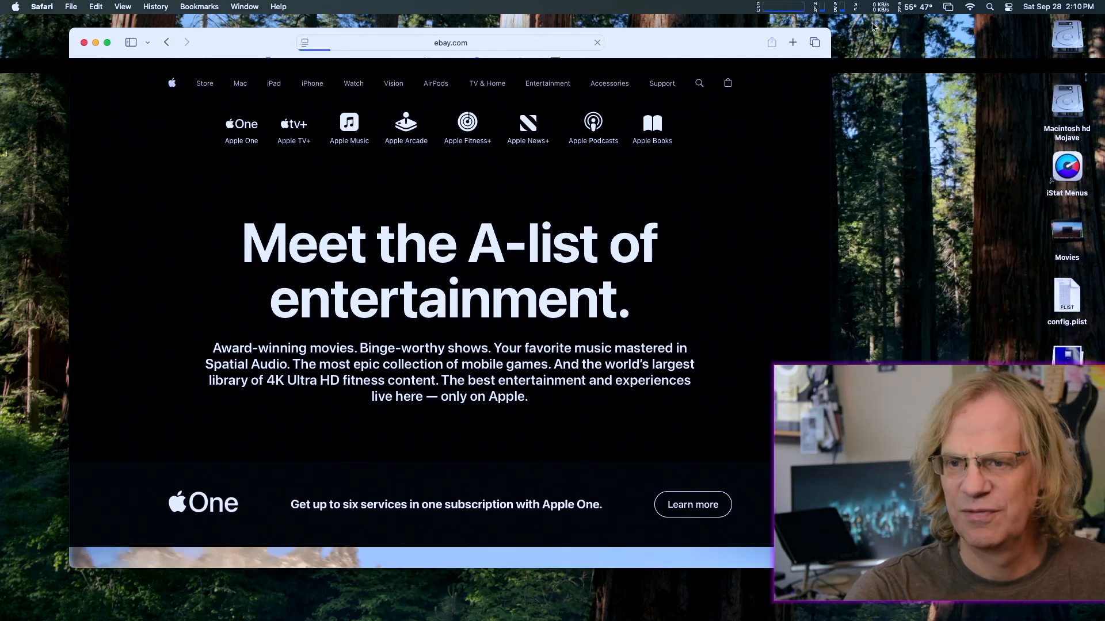
left_click(880, 6)
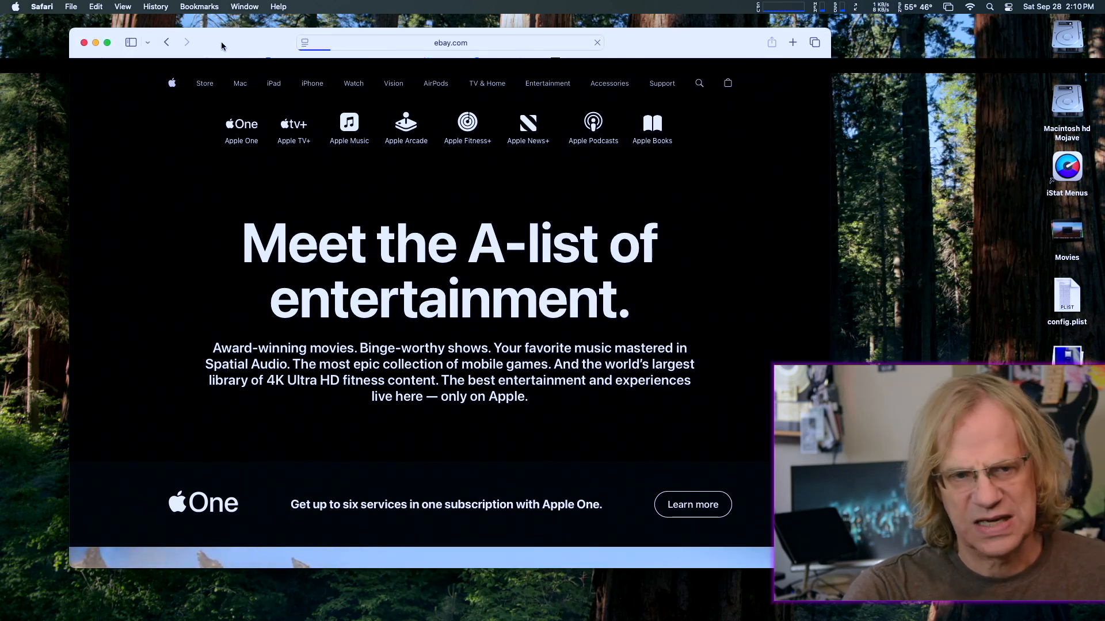
left_click(42, 6)
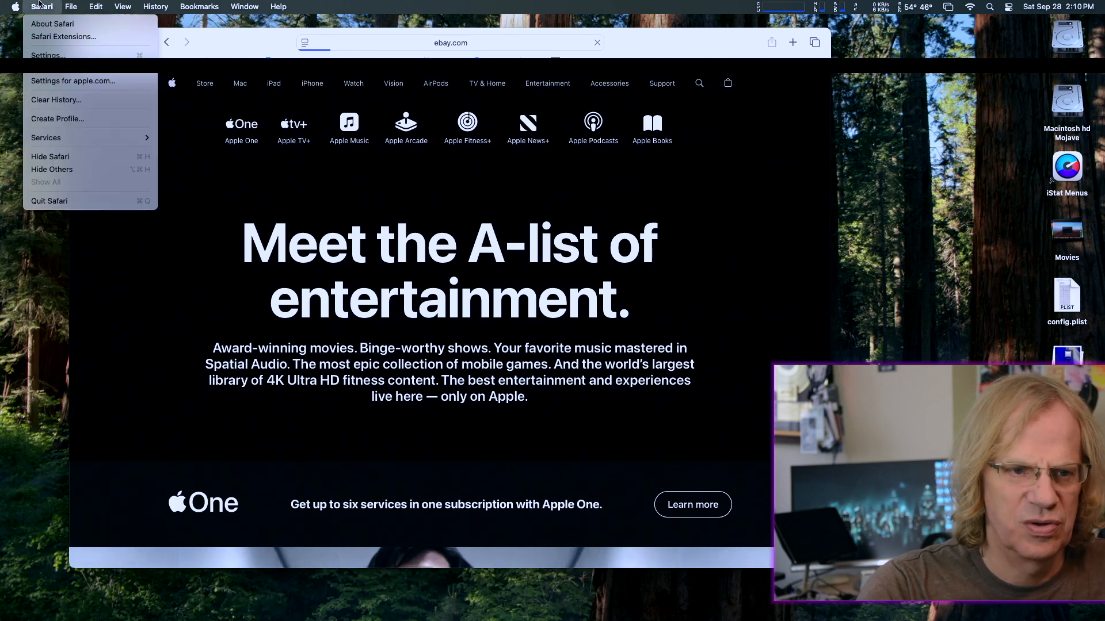
left_click(41, 6)
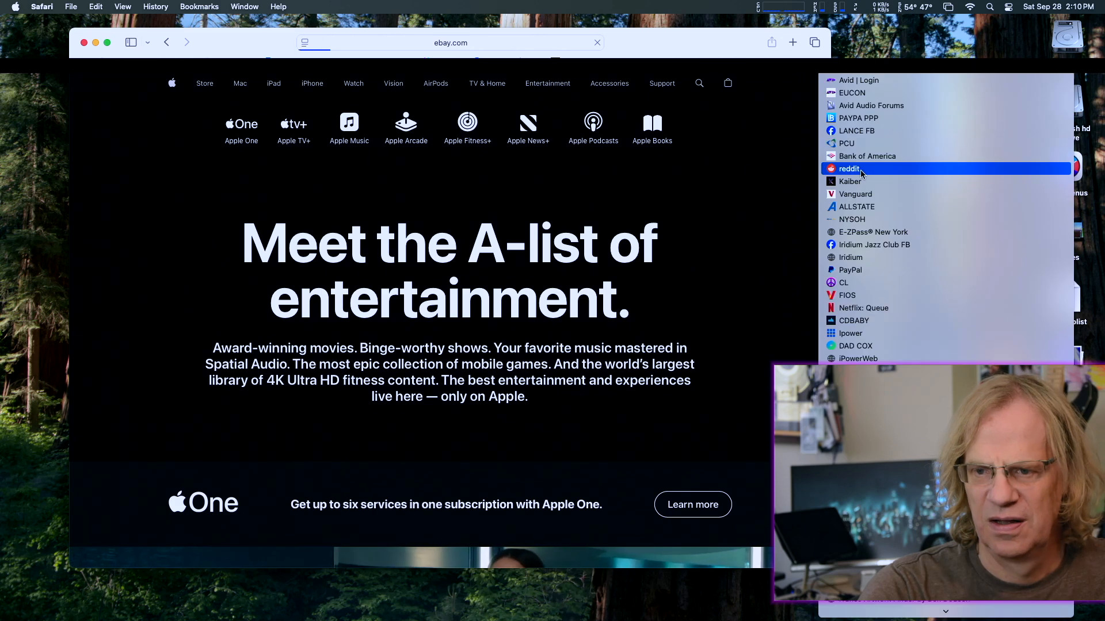
mouse_move(895, 257)
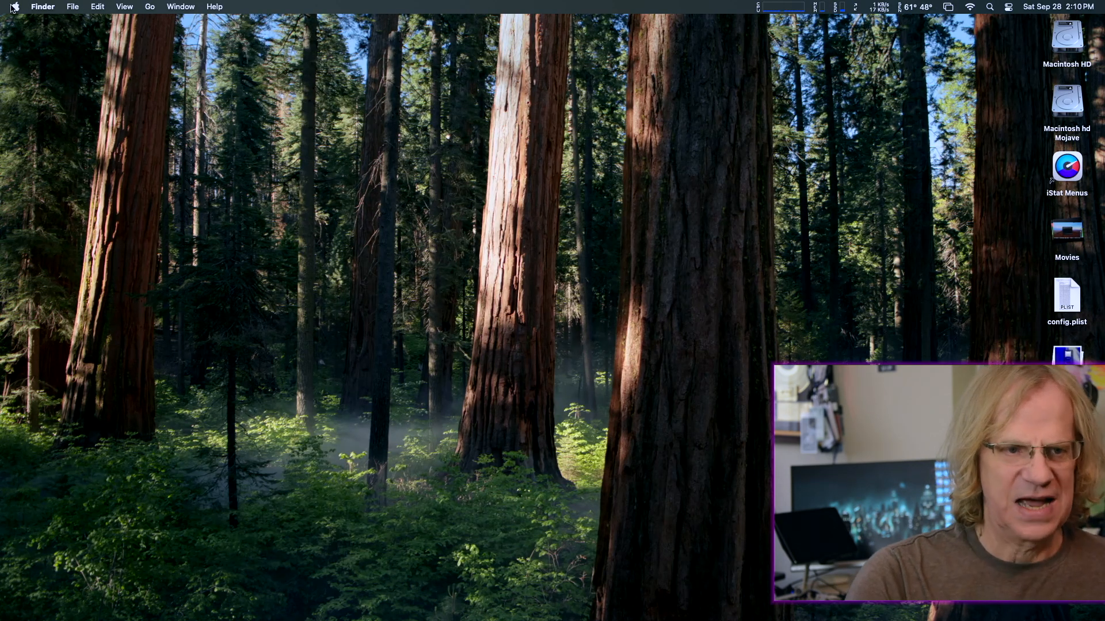
left_click(14, 6)
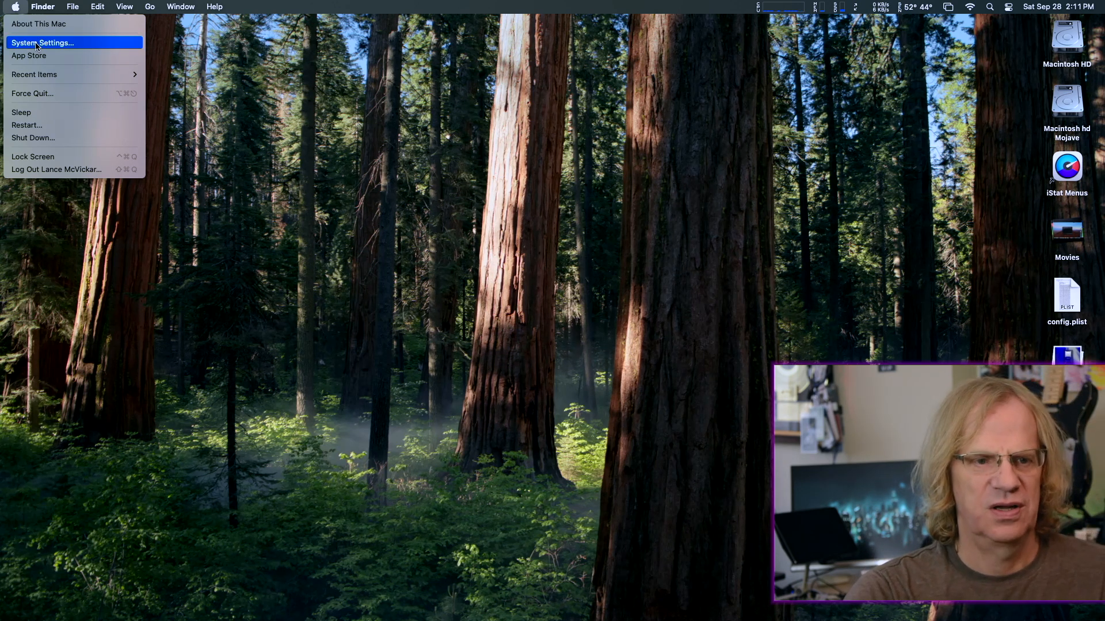
Step: Open System Settings and go to Network > Firewall
left_click(41, 42)
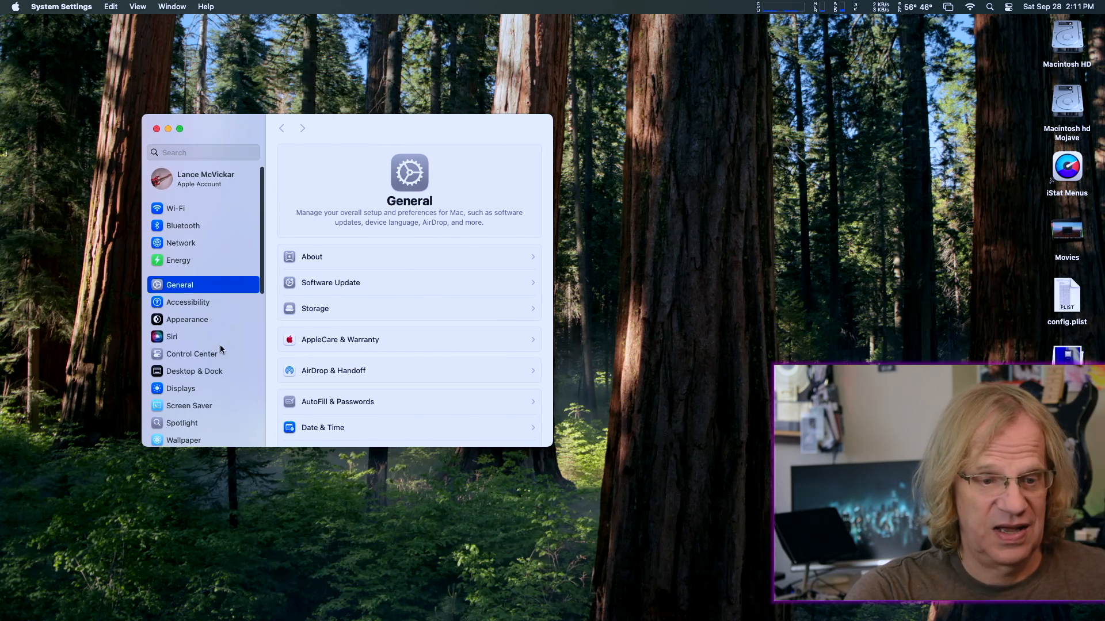
mouse_move(169, 419)
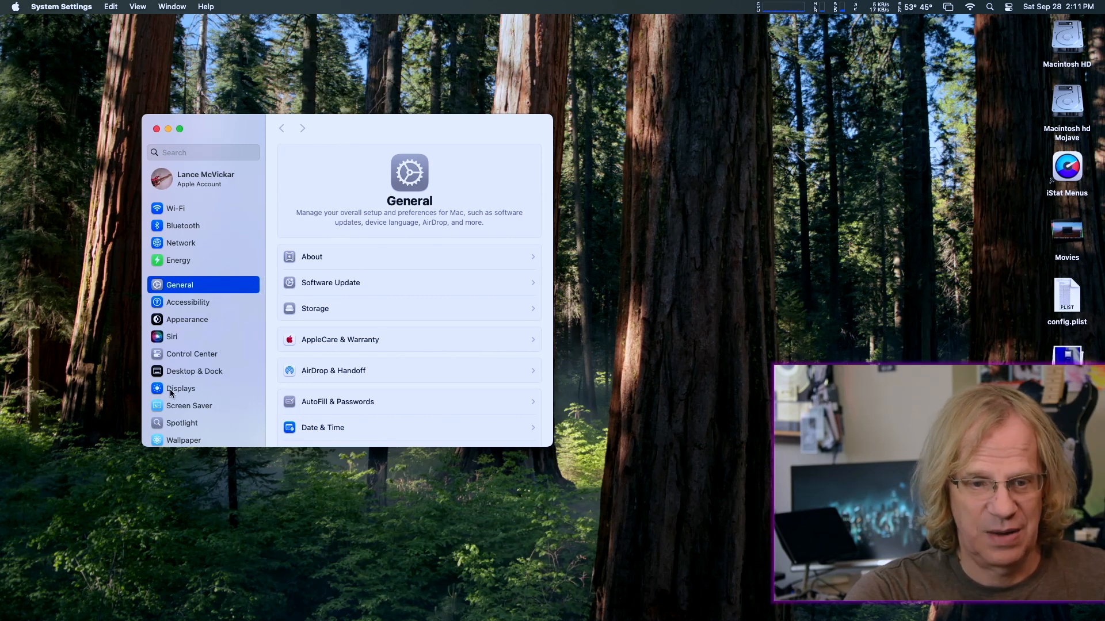
mouse_move(180, 298)
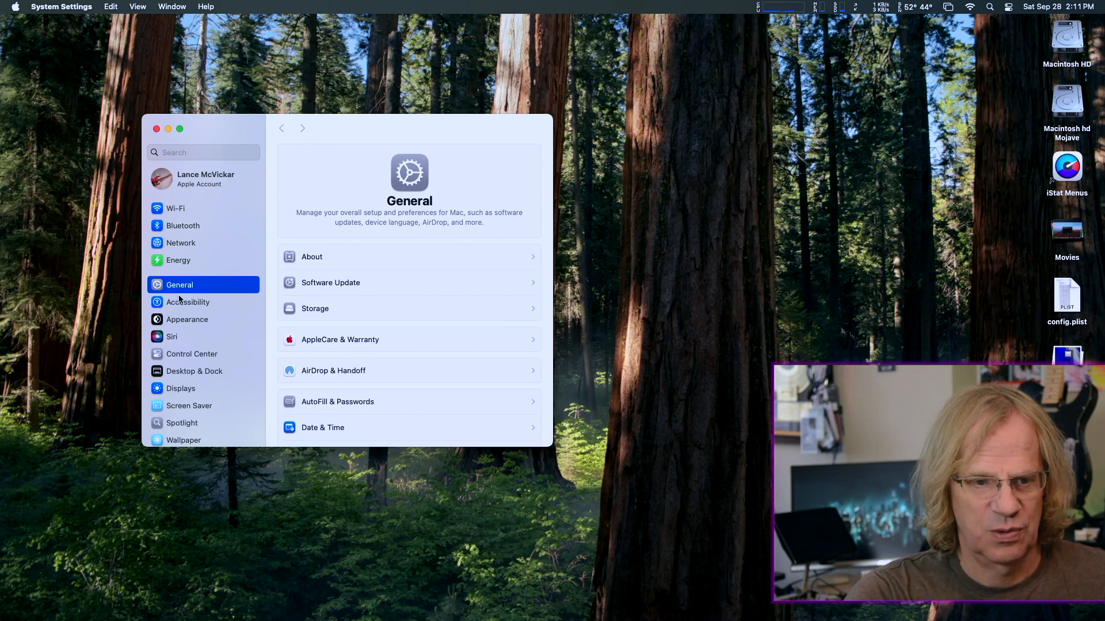
mouse_move(322, 363)
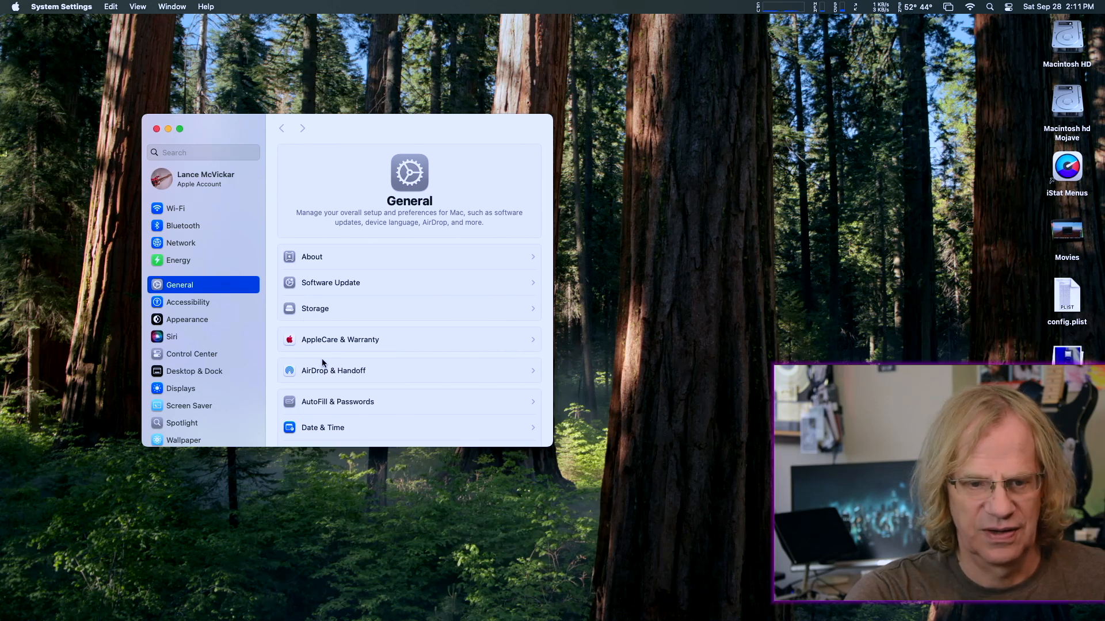
left_click(180, 242)
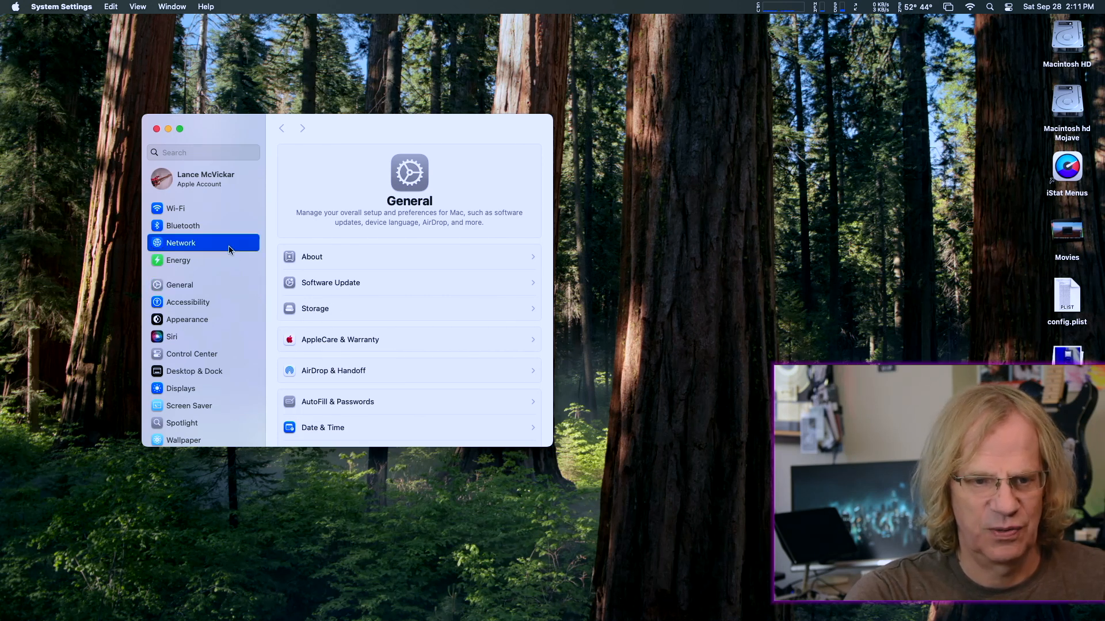
left_click(180, 242)
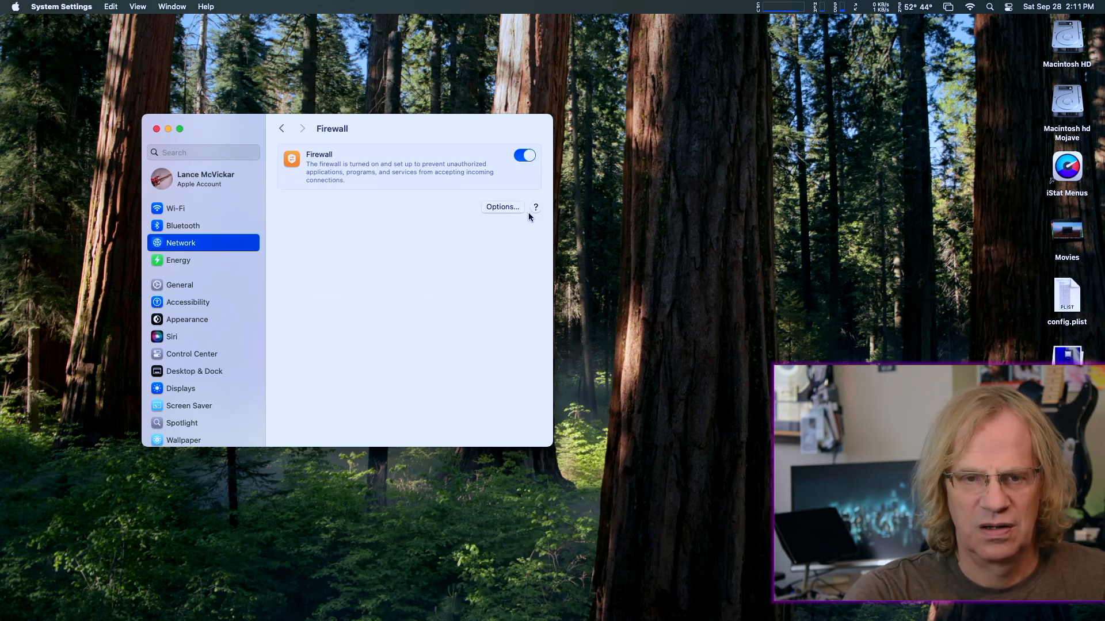
Step: Close firewall Options without adding apps, then switch the Firewall off
left_click(501, 207)
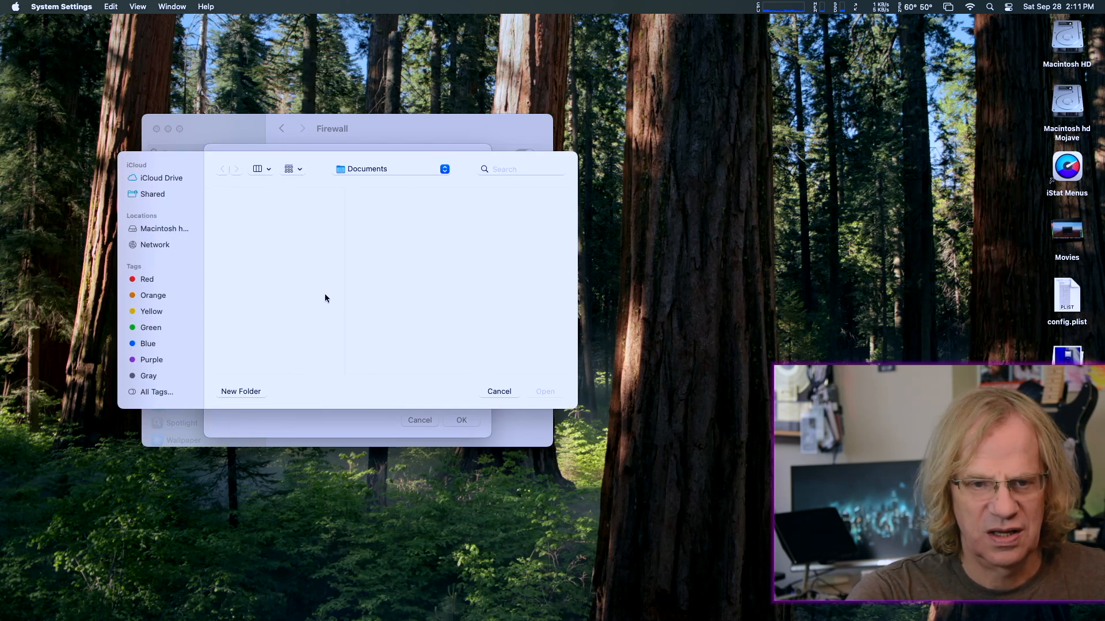
left_click(498, 392)
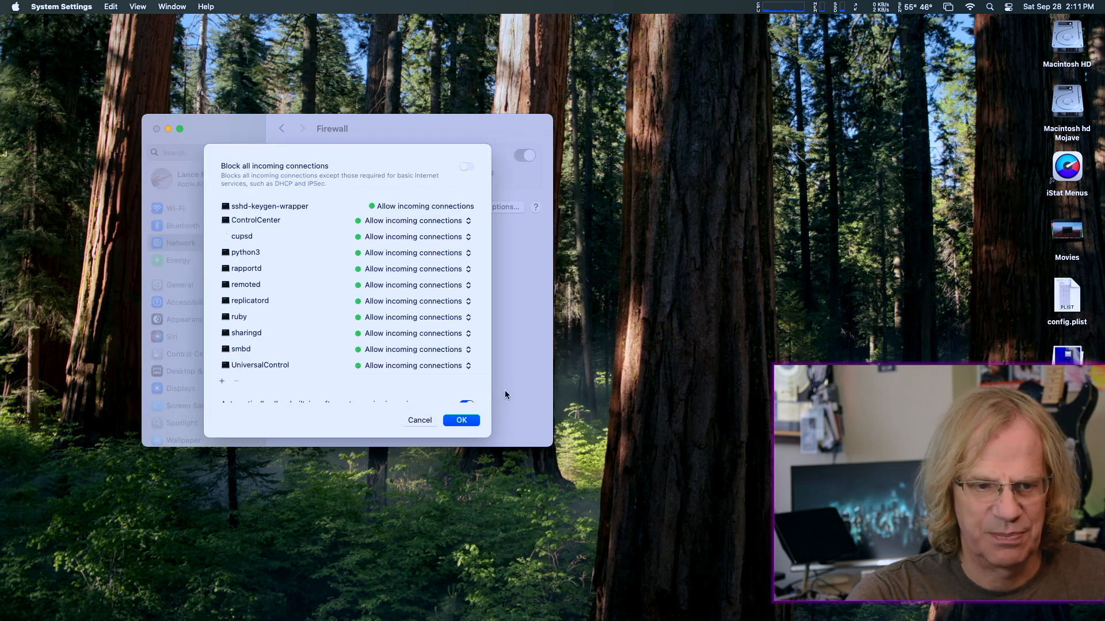
mouse_move(345, 342)
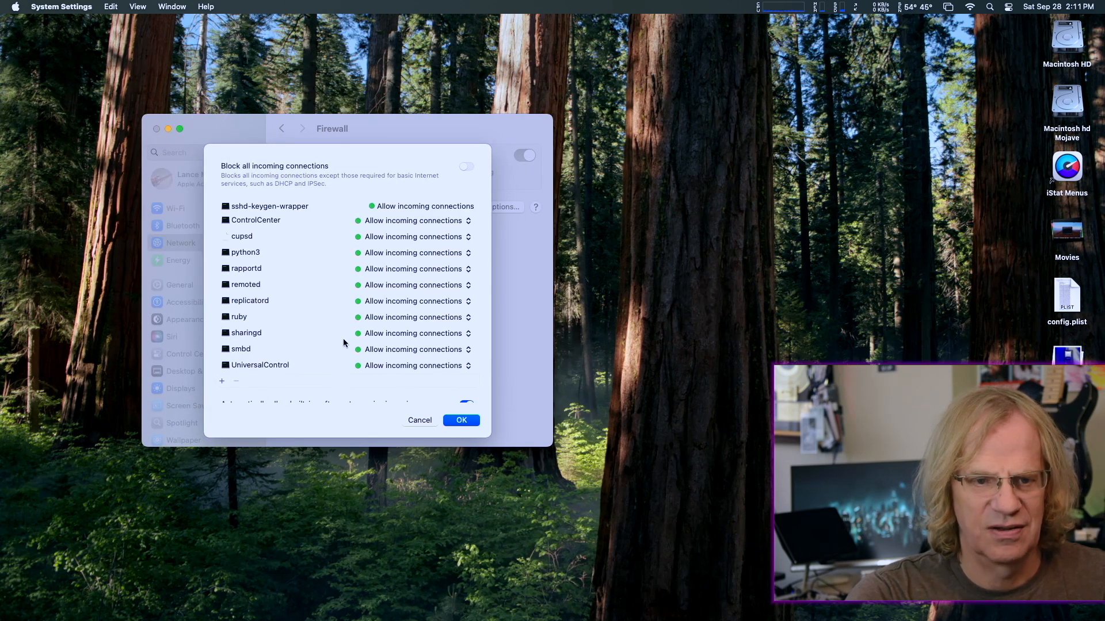
mouse_move(346, 277)
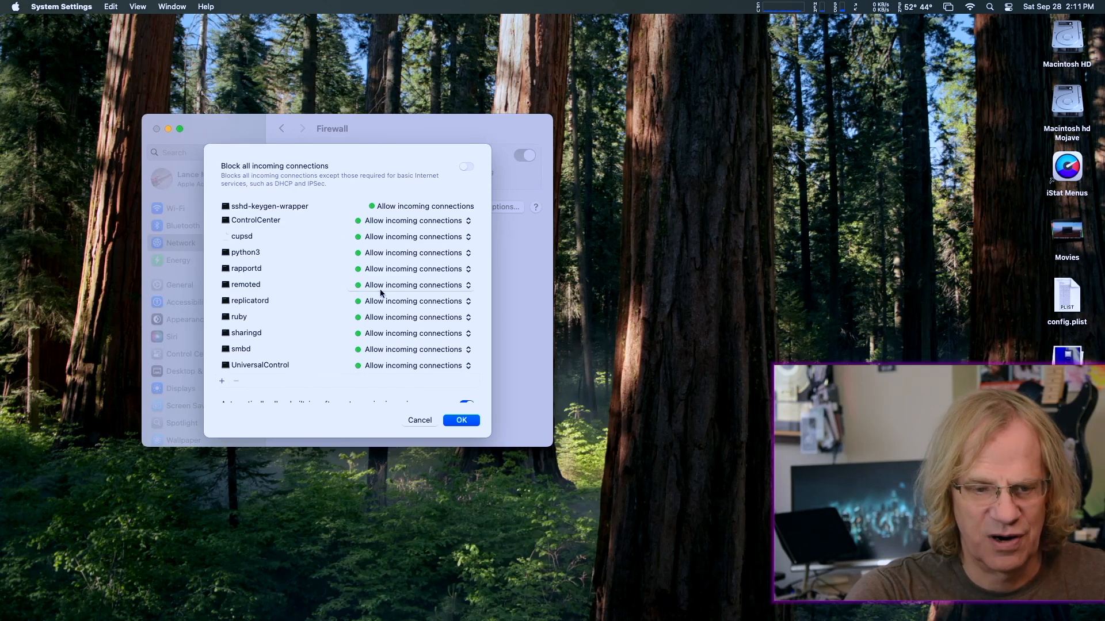
left_click(461, 419)
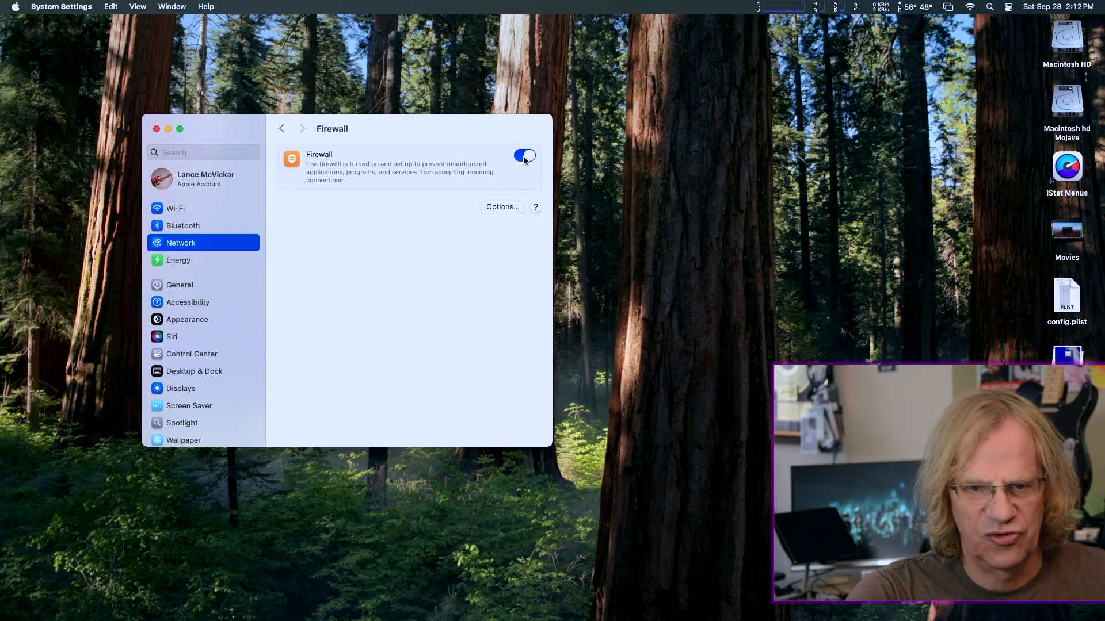
left_click(524, 156)
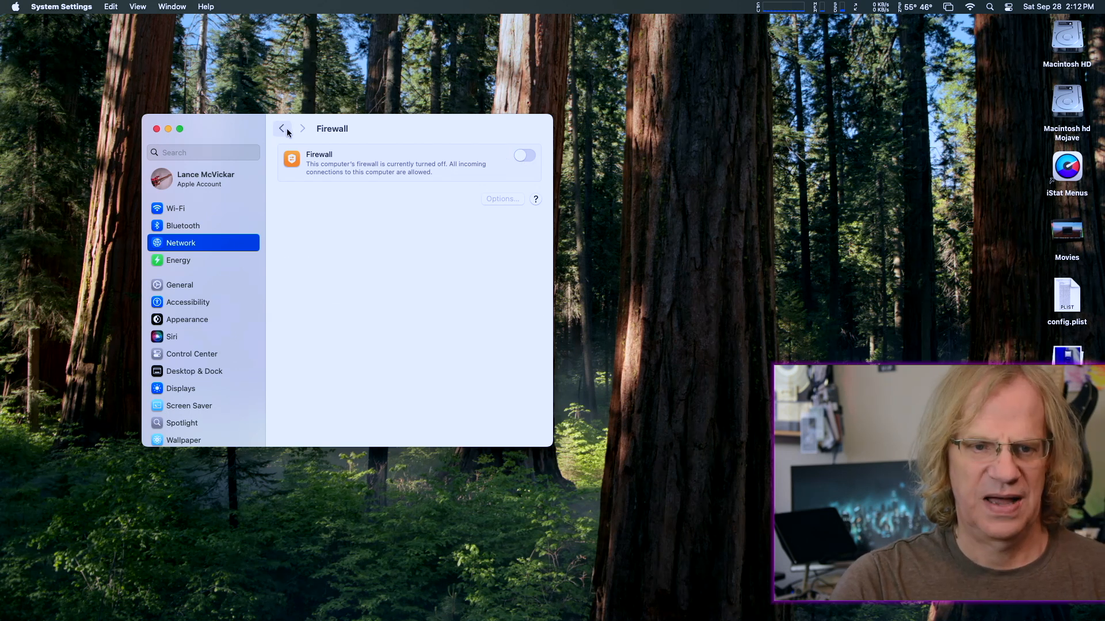
Step: Leave the Firewall pane, view Apple's Google Finance page, then close Safari
left_click(282, 128)
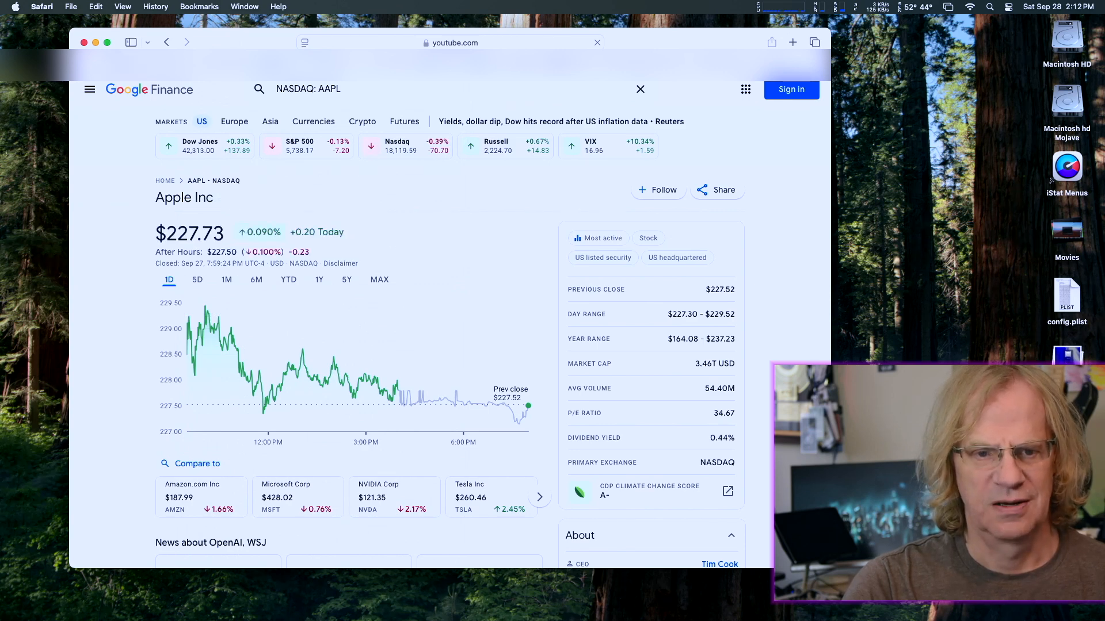
left_click(83, 42)
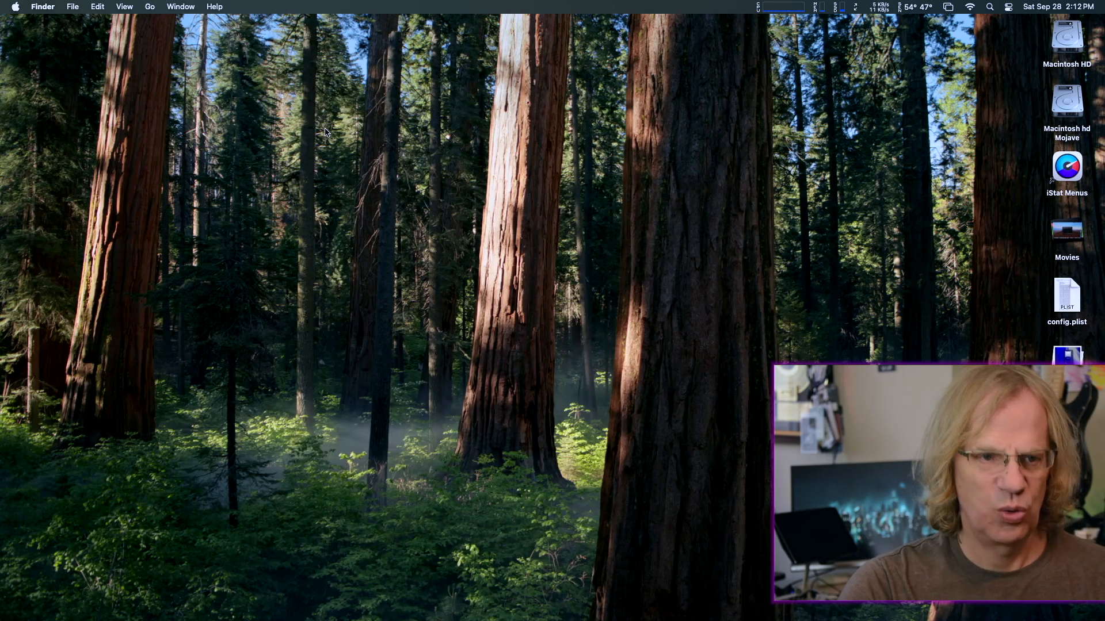
mouse_move(341, 145)
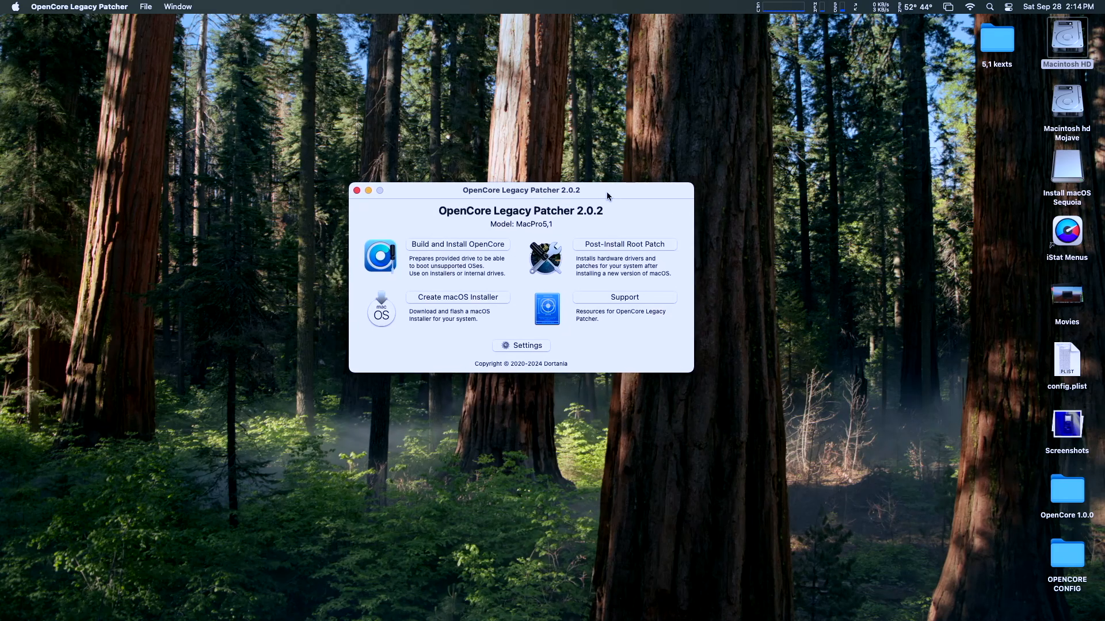
mouse_move(1066, 42)
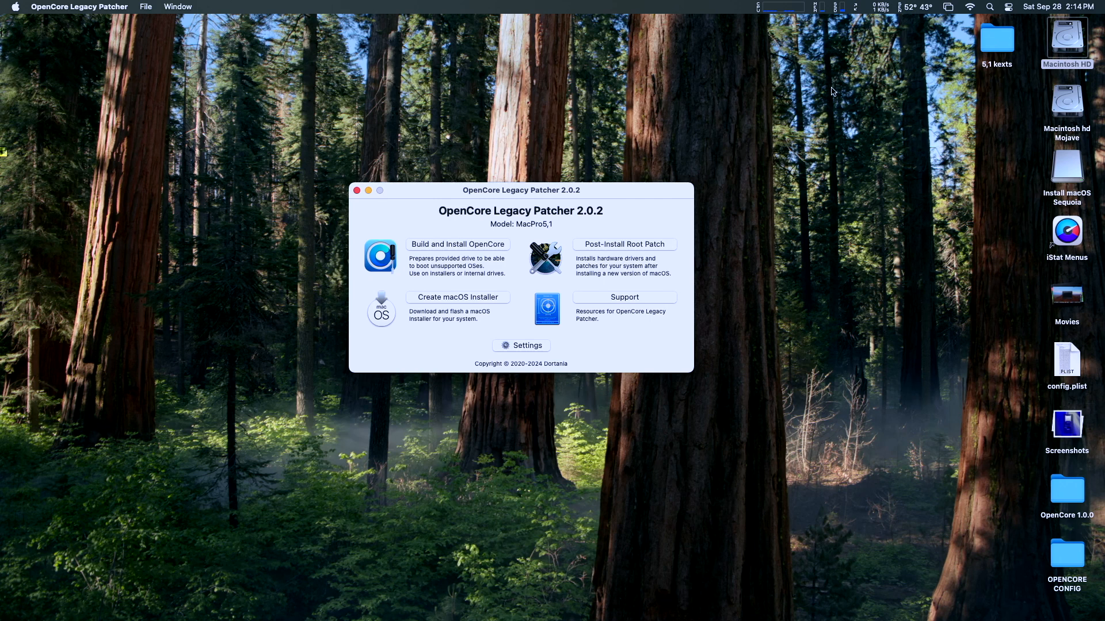
mouse_move(825, 90)
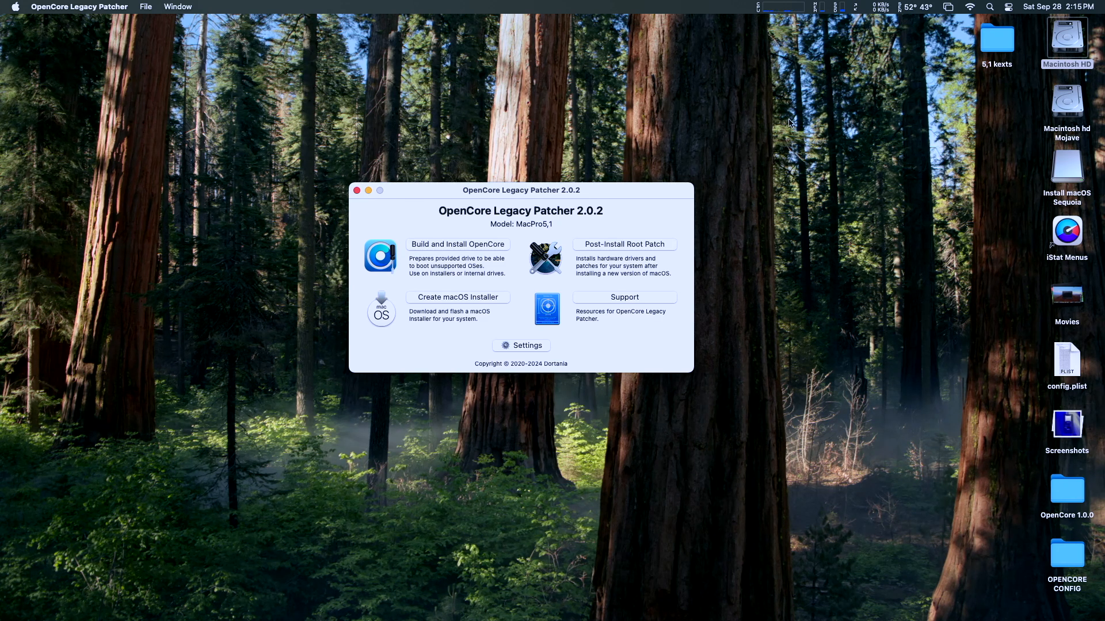
mouse_move(464, 301)
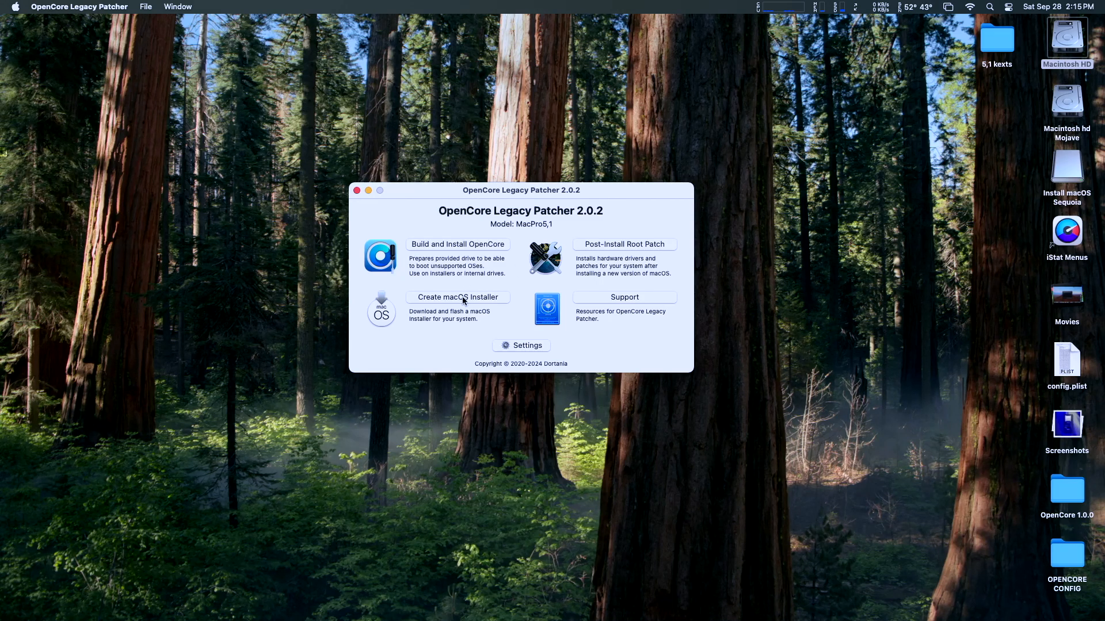
Step: Download the macOS Sonoma 14.7 installer despite the compatibility warning
left_click(458, 297)
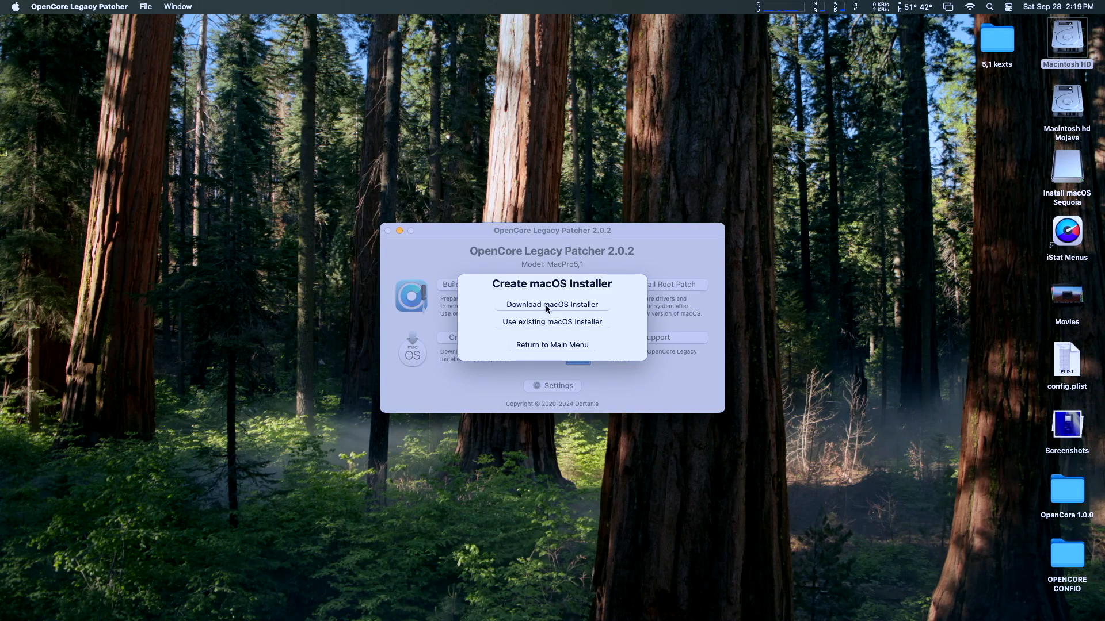
left_click(552, 305)
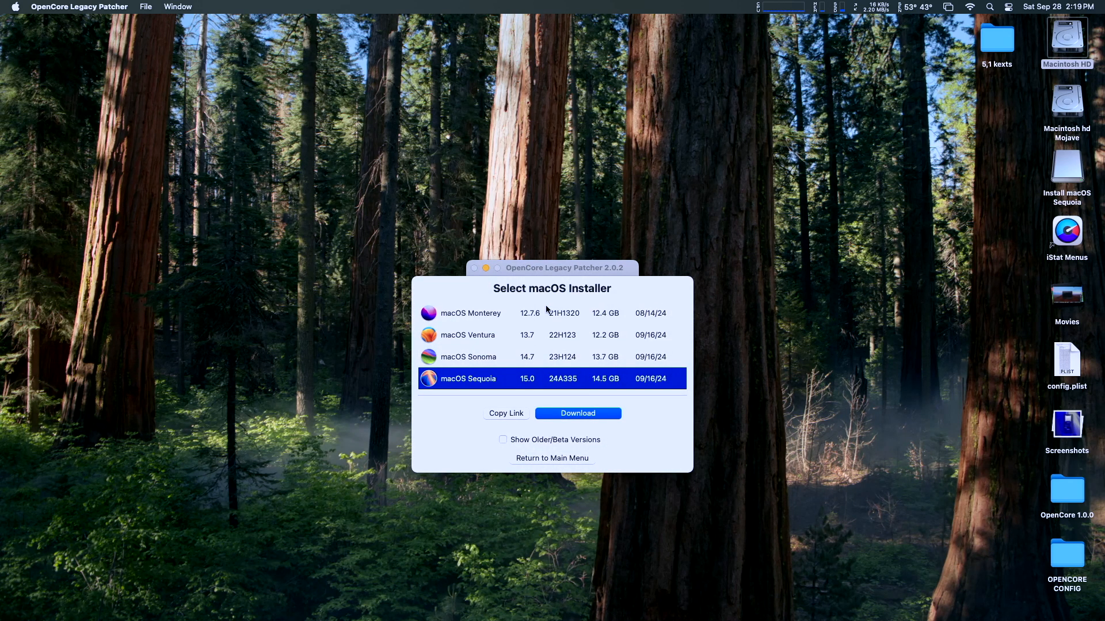
left_click(467, 357)
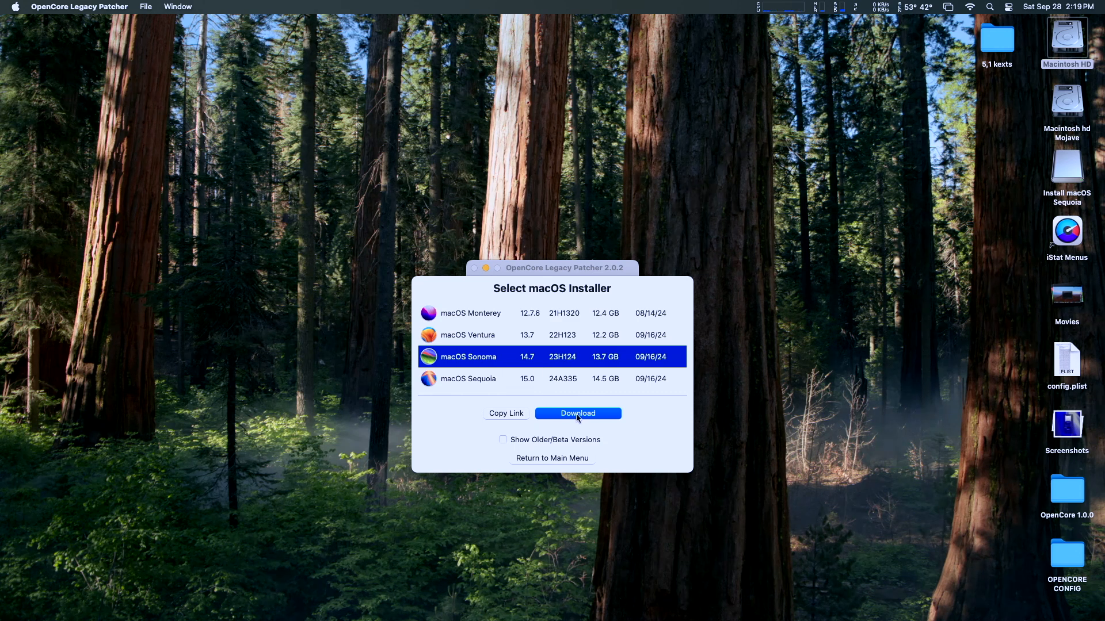
left_click(577, 414)
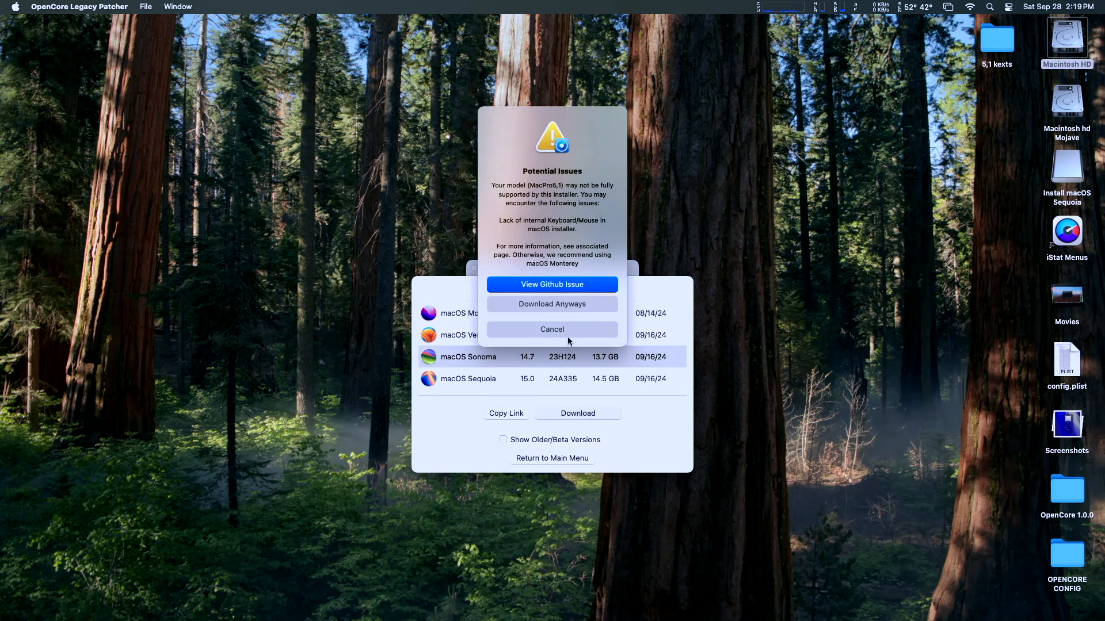
left_click(552, 304)
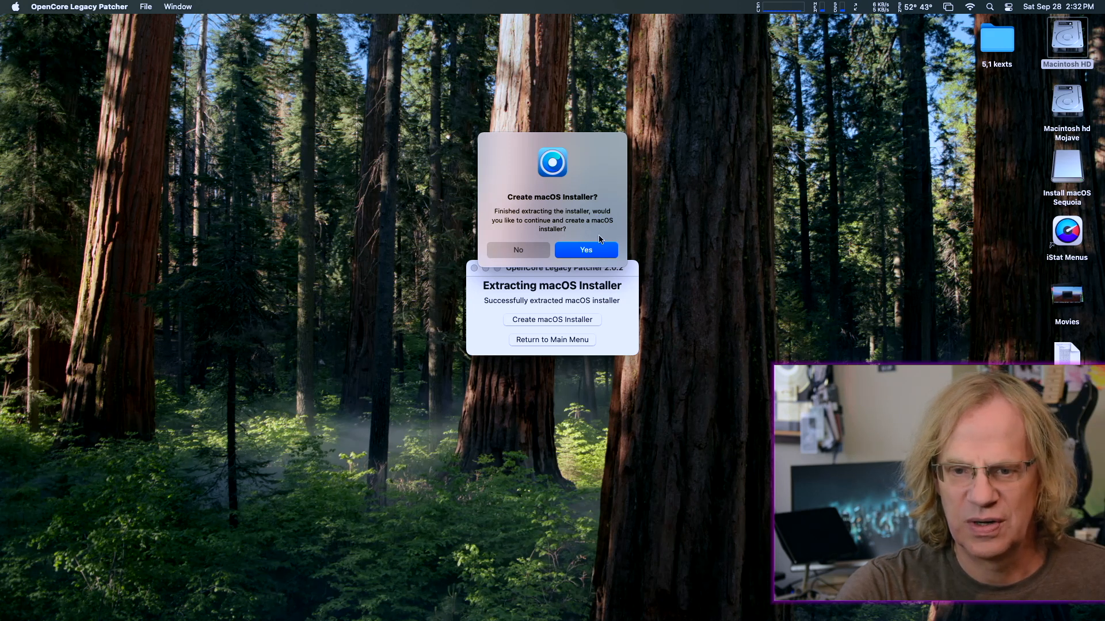
mouse_move(596, 251)
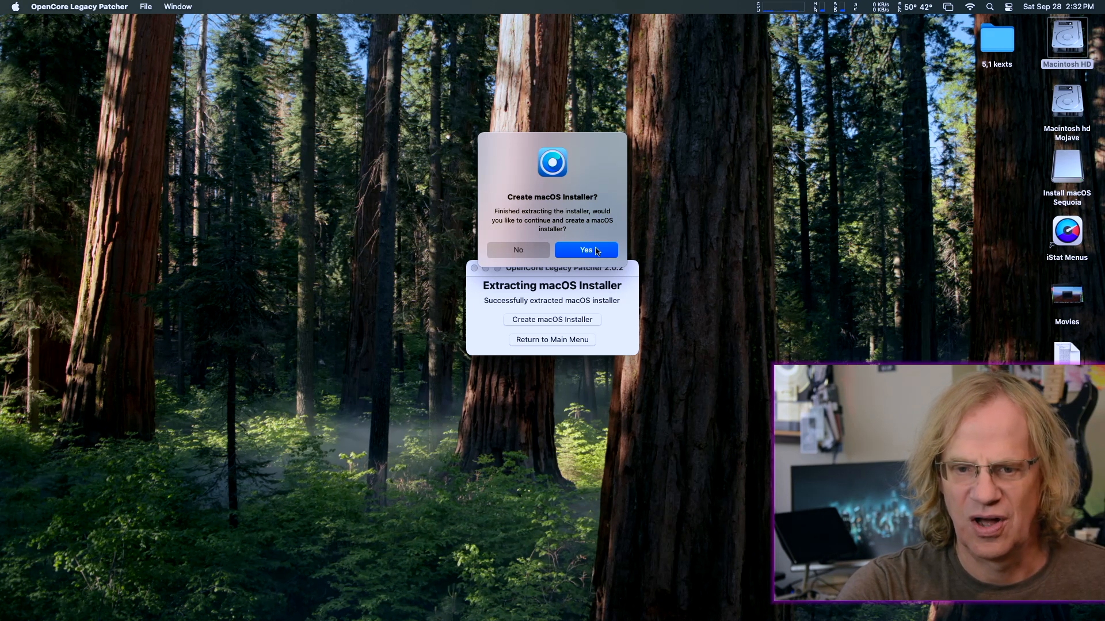
Step: Write Install macOS Sonoma 14.7 to disk6 Patriot Memory, approving the erase
left_click(584, 249)
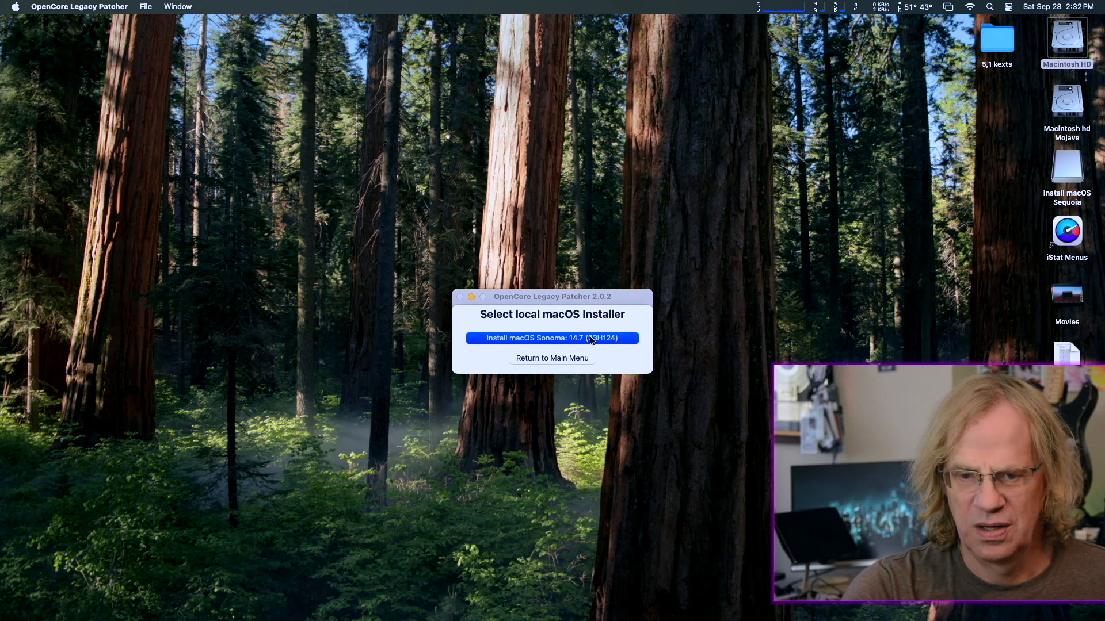
left_click(552, 339)
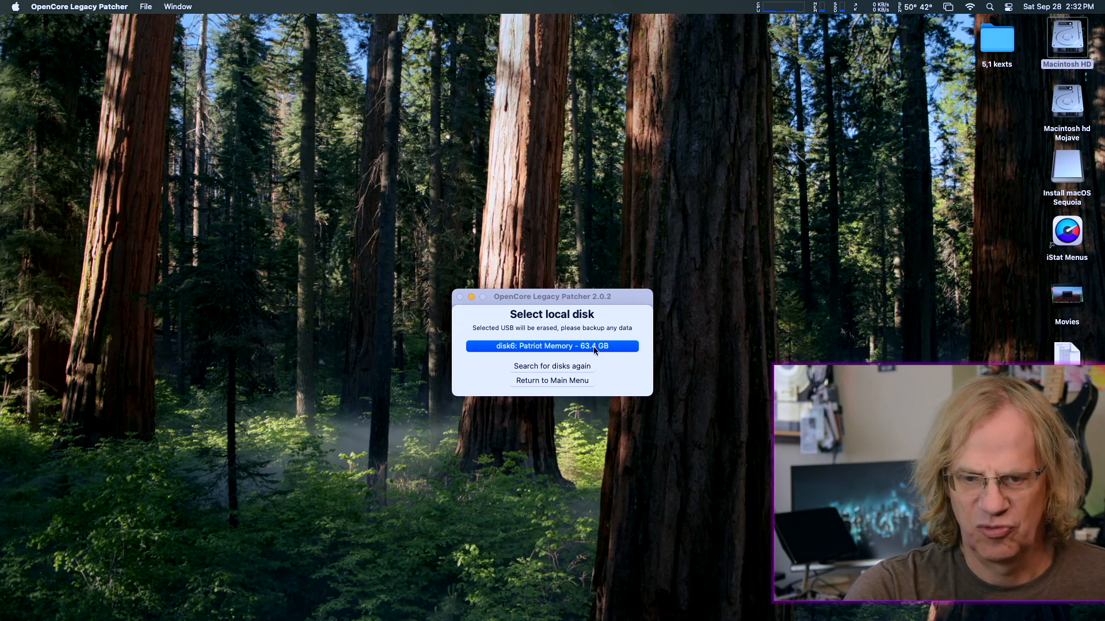
left_click(551, 346)
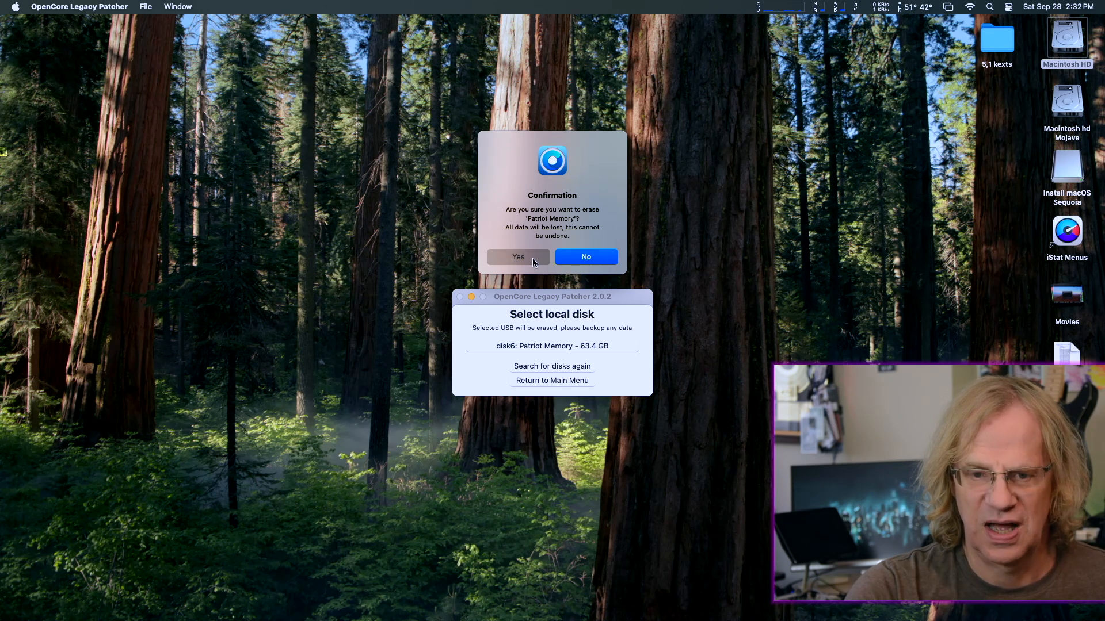
left_click(518, 256)
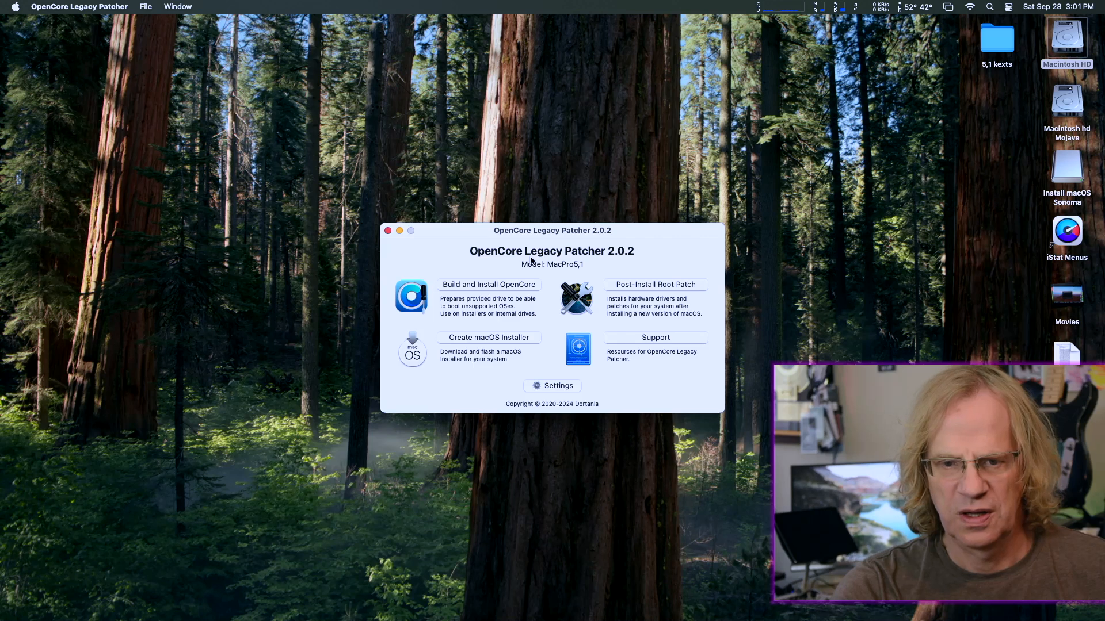
Step: Once the Sonoma installer drive is created, open the OpenCore Legacy Patcher app menu to quit
left_click(79, 6)
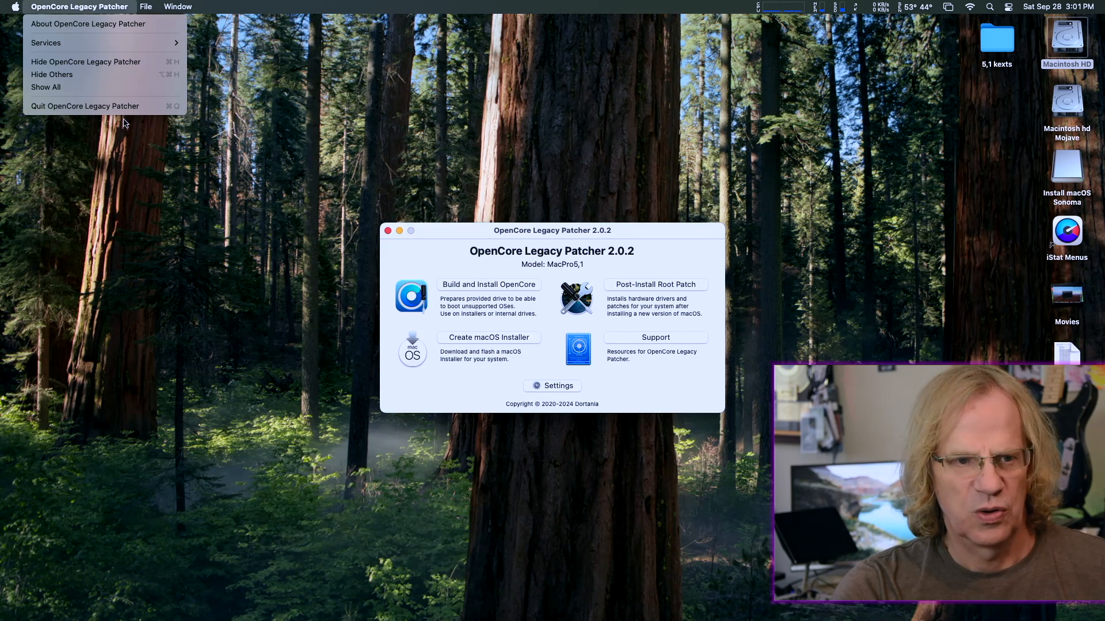
mouse_move(85, 106)
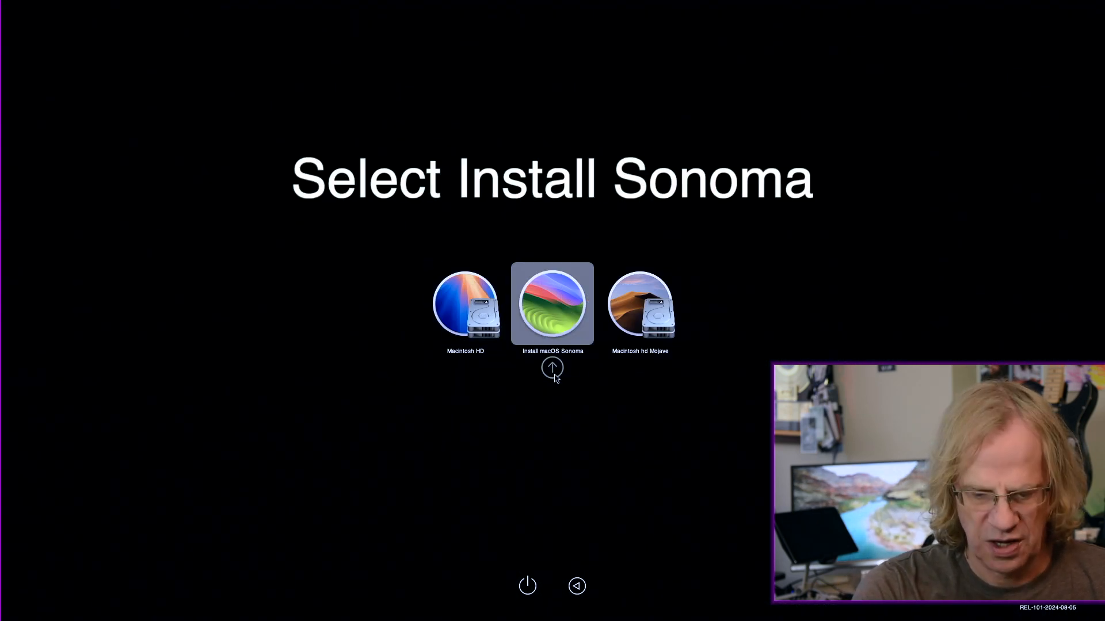
Step: Boot the Install macOS Sonoma drive from the OpenCore boot picker
left_click(553, 303)
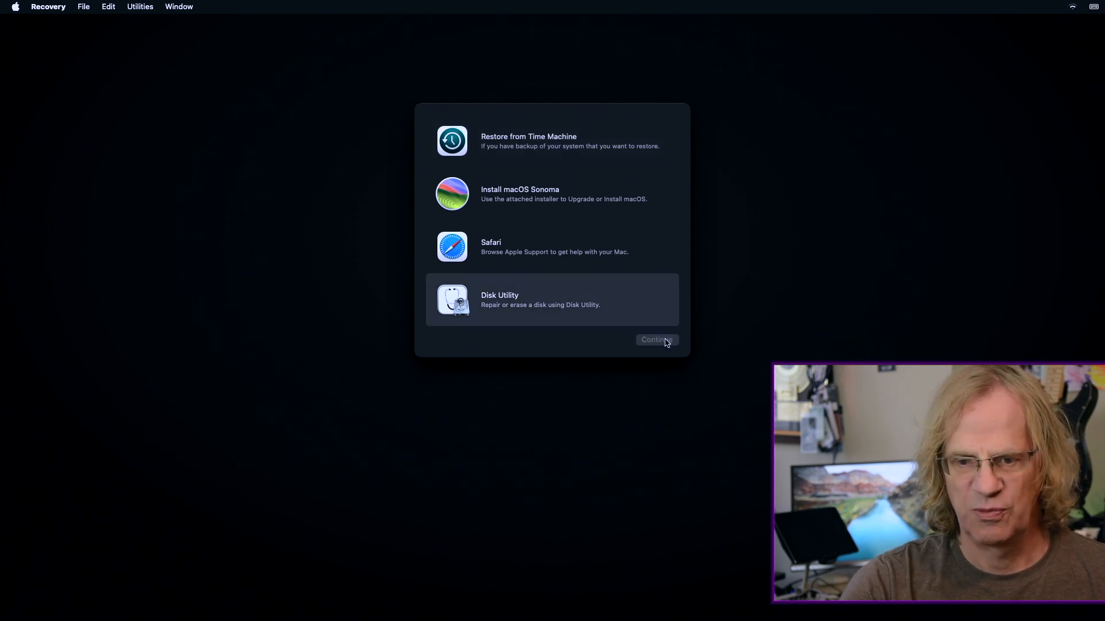
Step: Open Disk Utility, collapse the Macintosh HD volume group, and quit without erasing
left_click(655, 339)
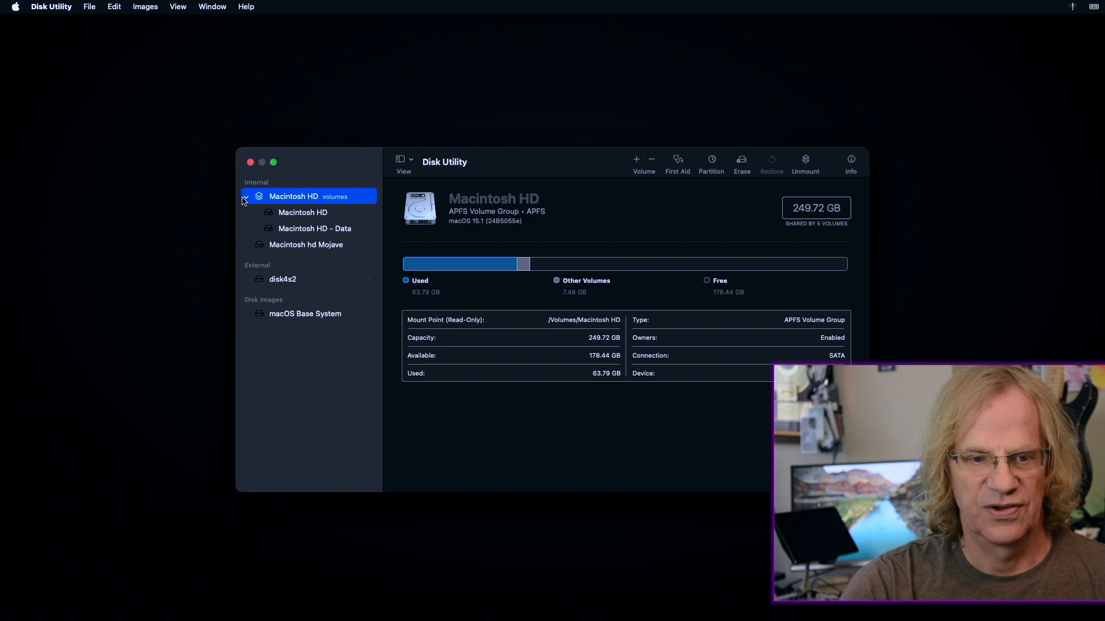
left_click(246, 197)
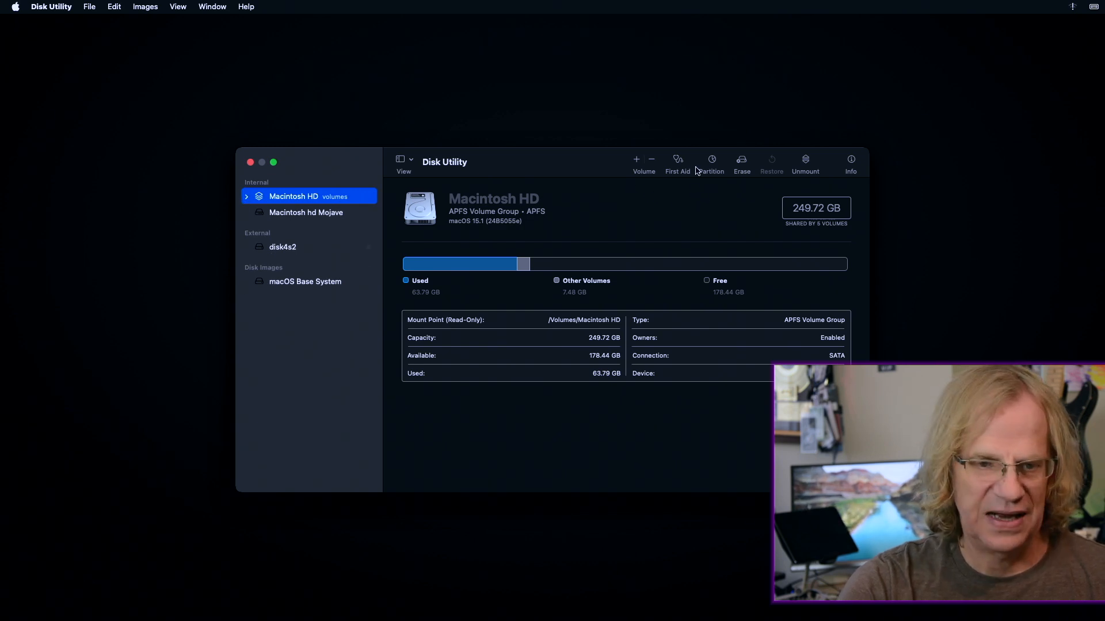
mouse_move(711, 164)
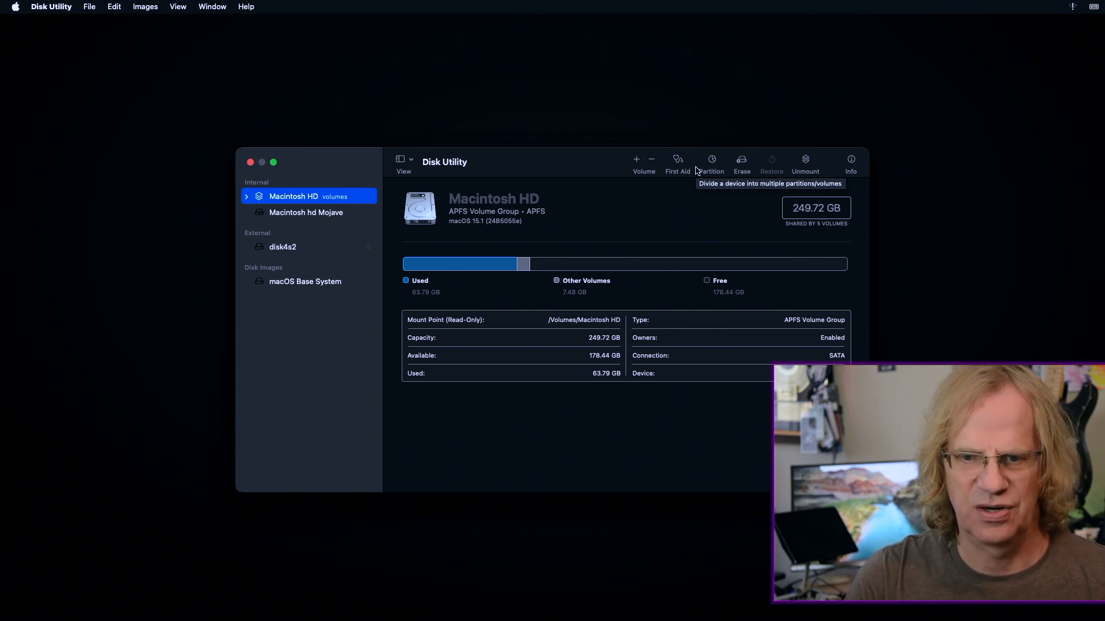
mouse_move(741, 164)
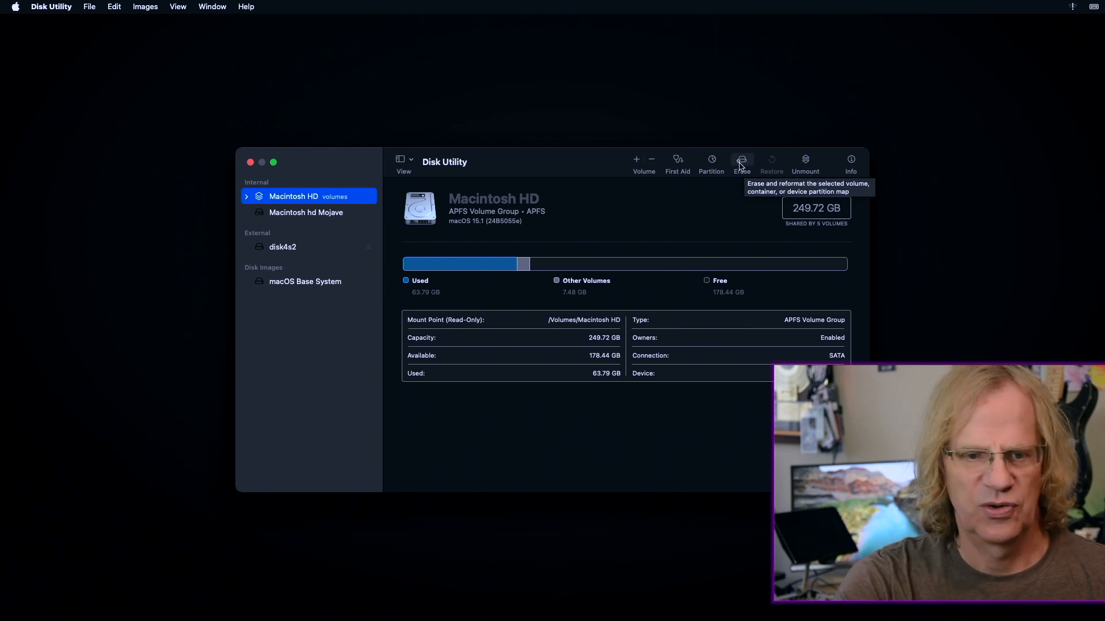
left_click(741, 163)
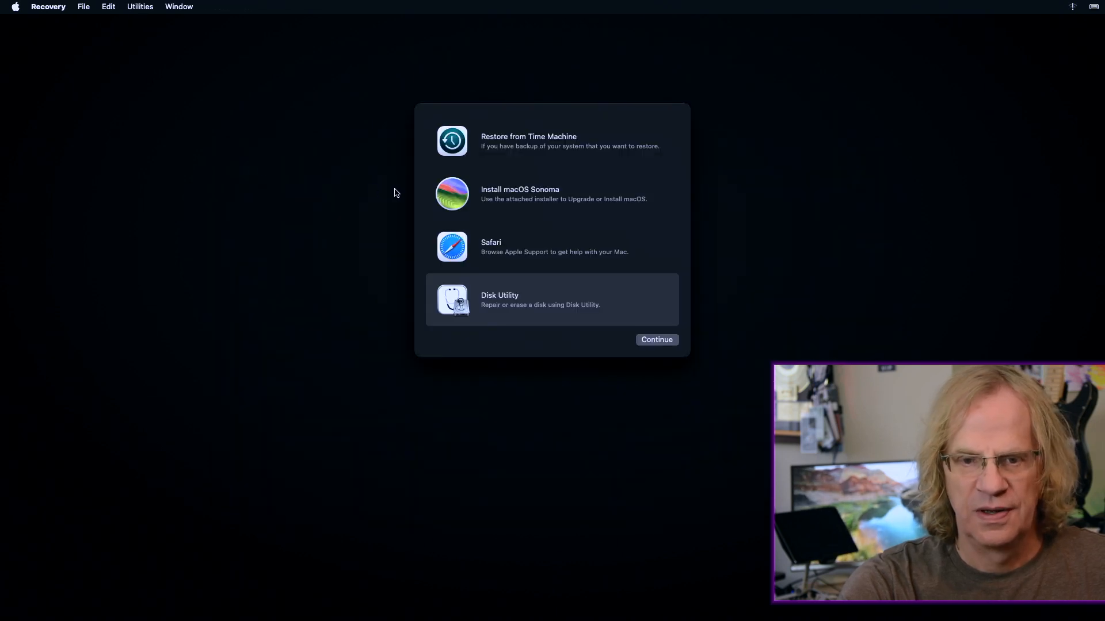
Step: Select Install macOS Sonoma in the Recovery options and continue
left_click(551, 194)
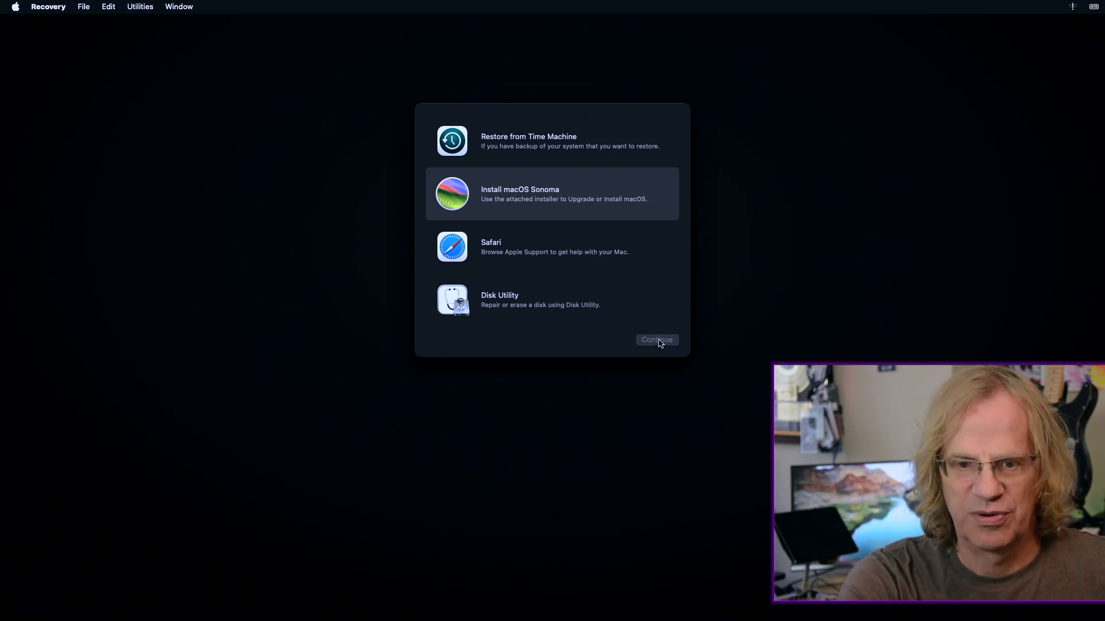
left_click(656, 339)
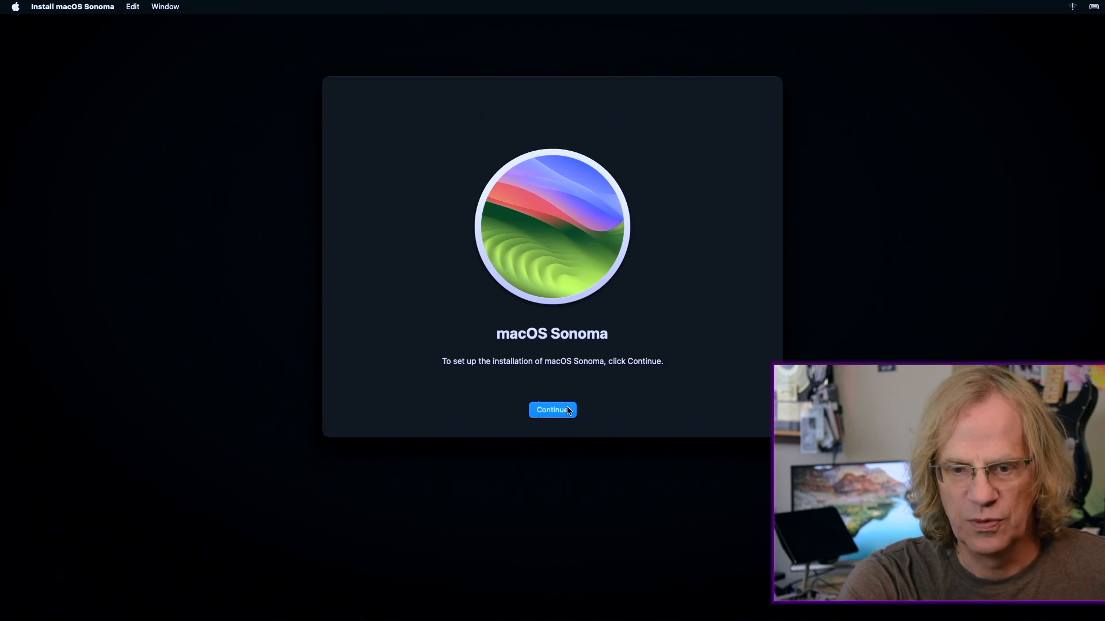
Step: Agree to the Sonoma software license and install onto Macintosh HD
left_click(552, 409)
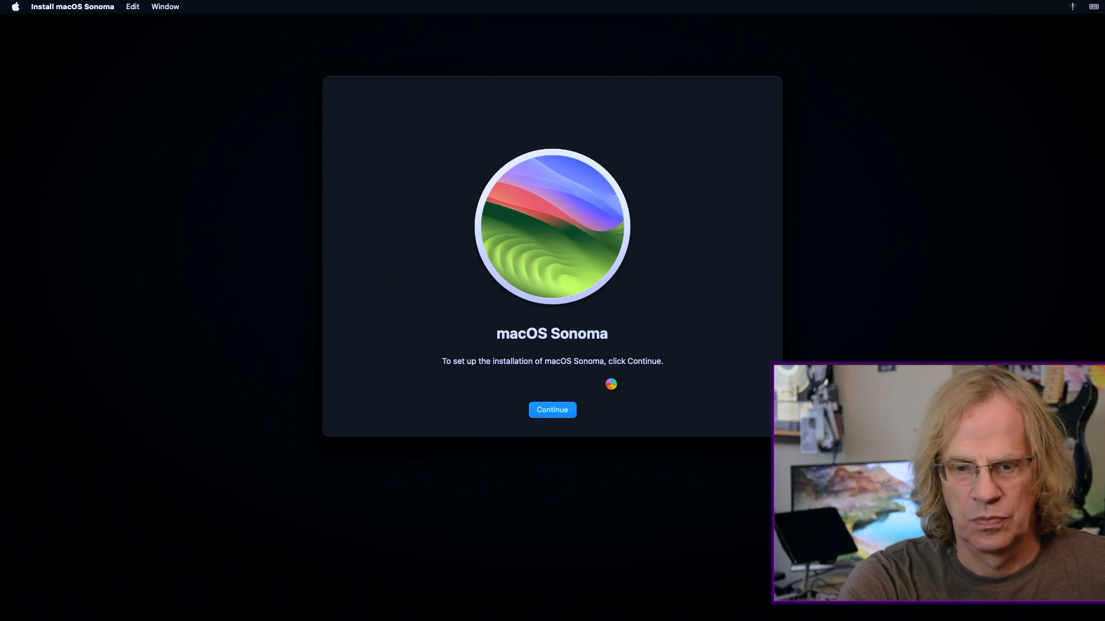
left_click(552, 409)
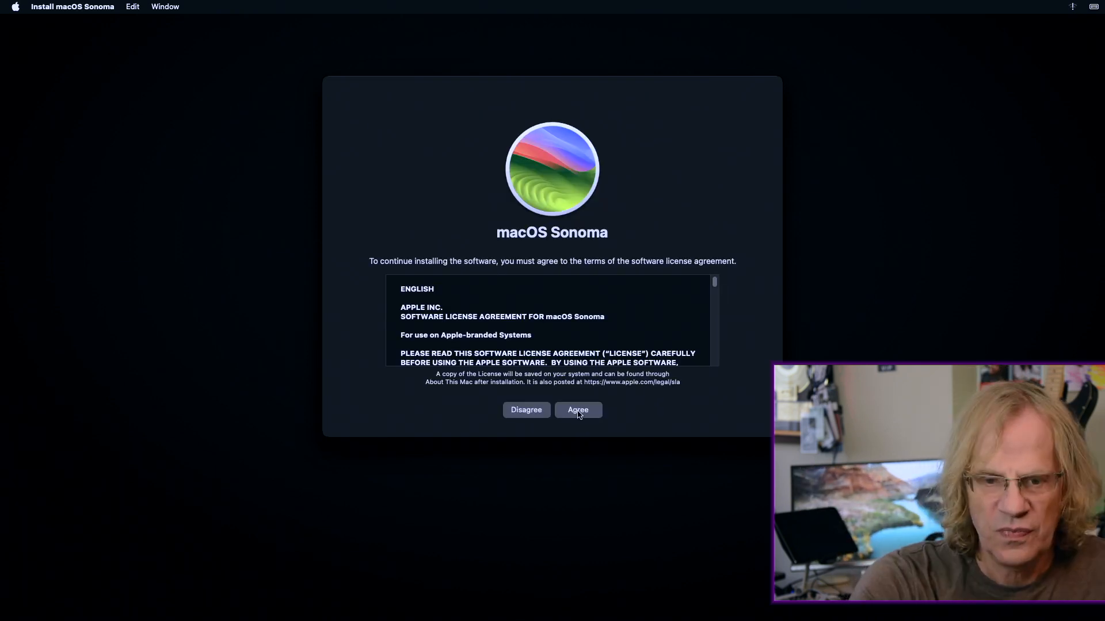
left_click(577, 410)
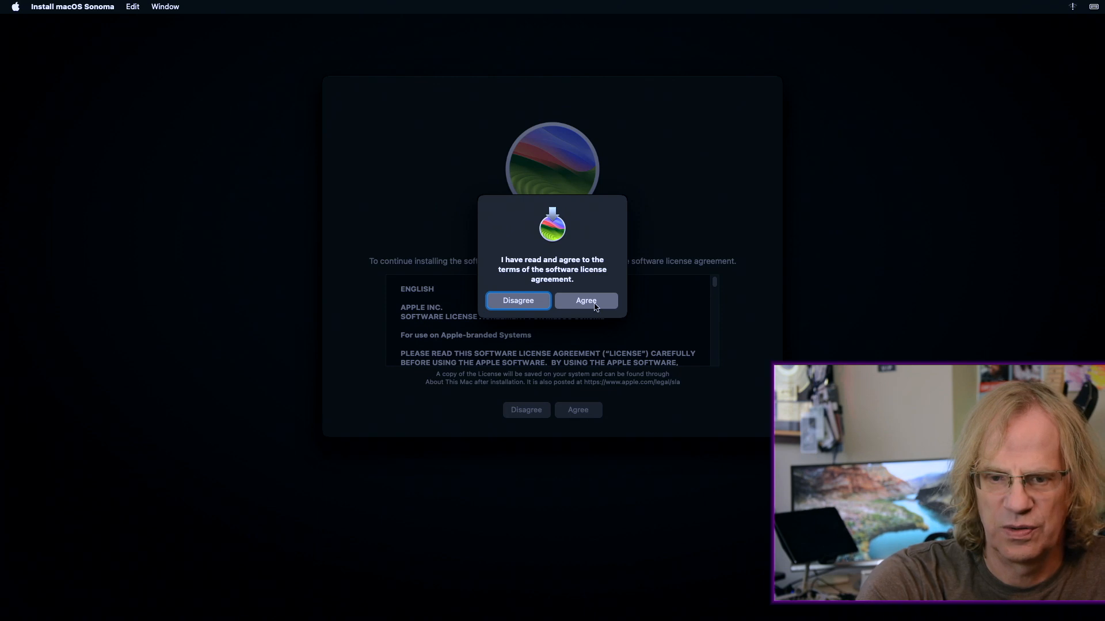
left_click(585, 301)
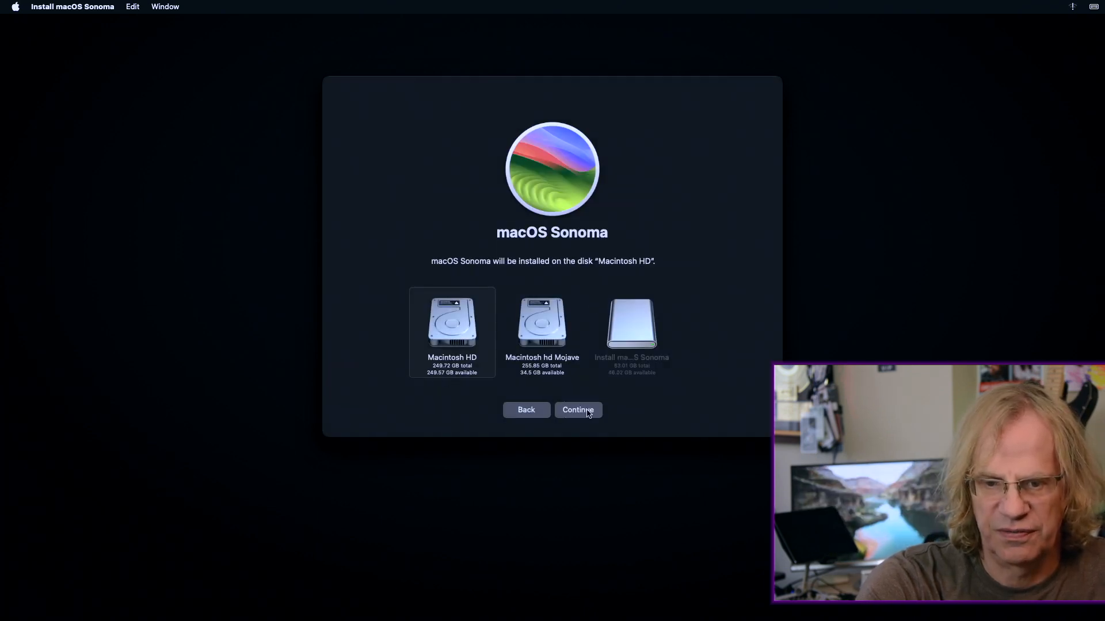
left_click(577, 409)
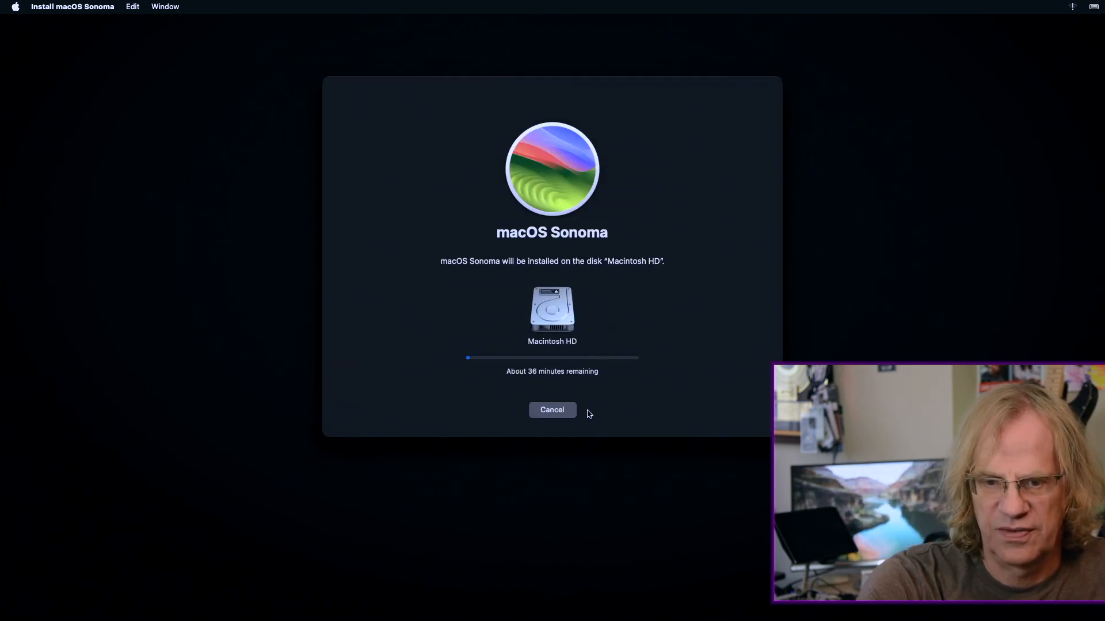
mouse_move(589, 374)
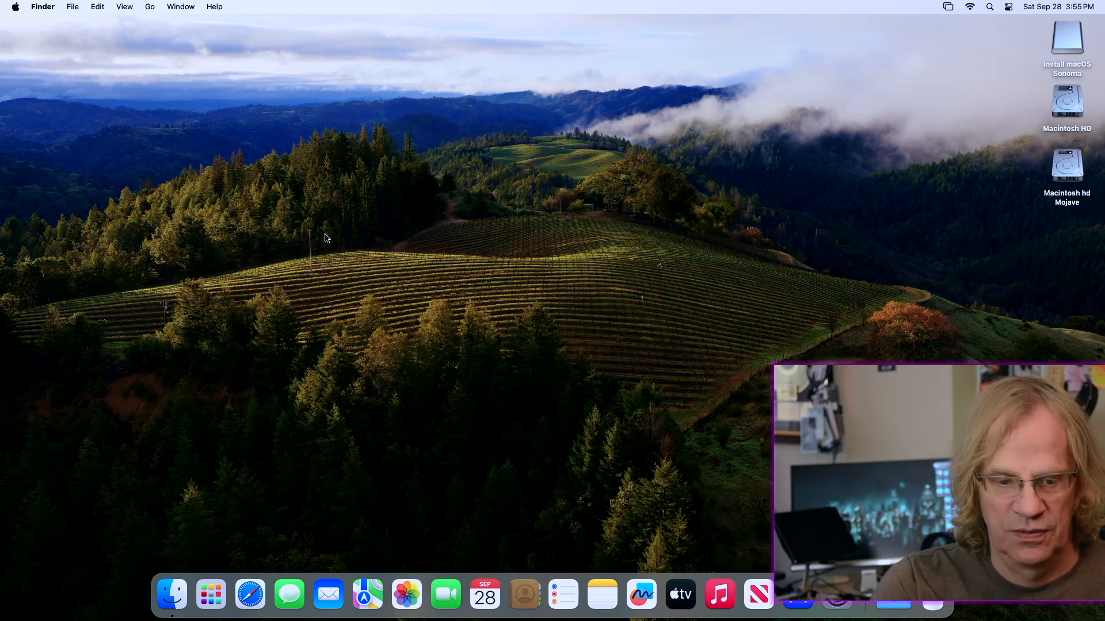
mouse_move(415, 169)
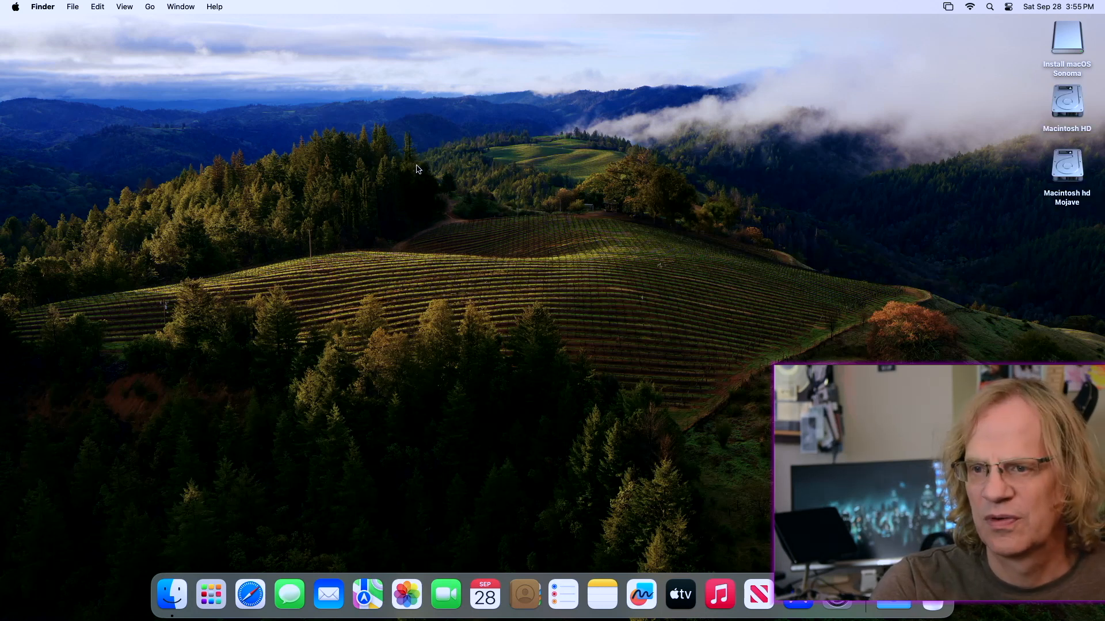
mouse_move(821, 109)
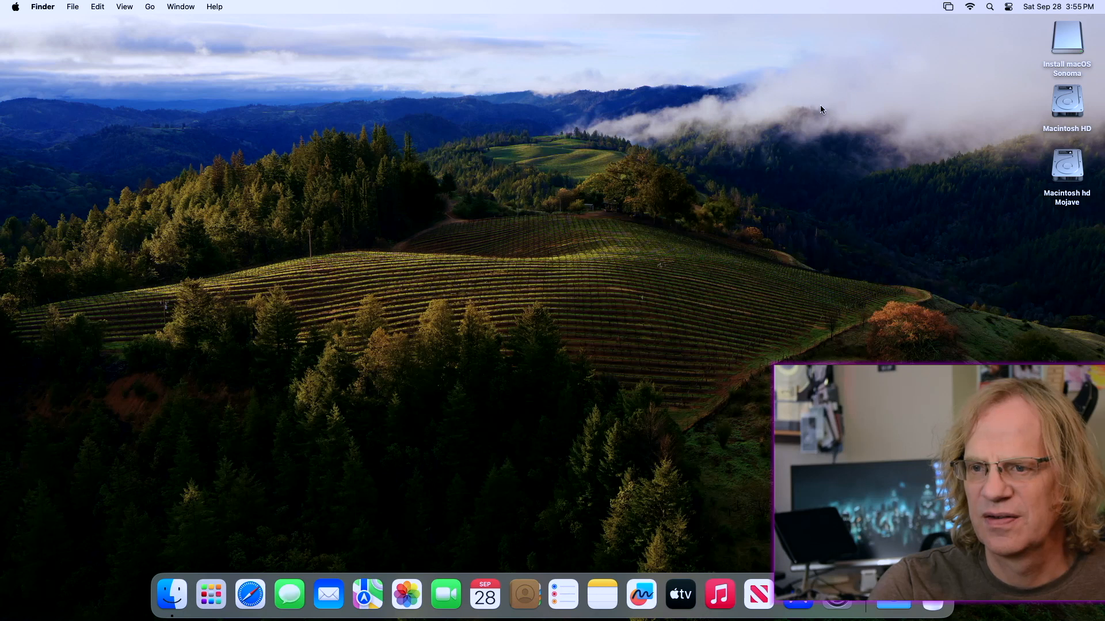
left_click(989, 7)
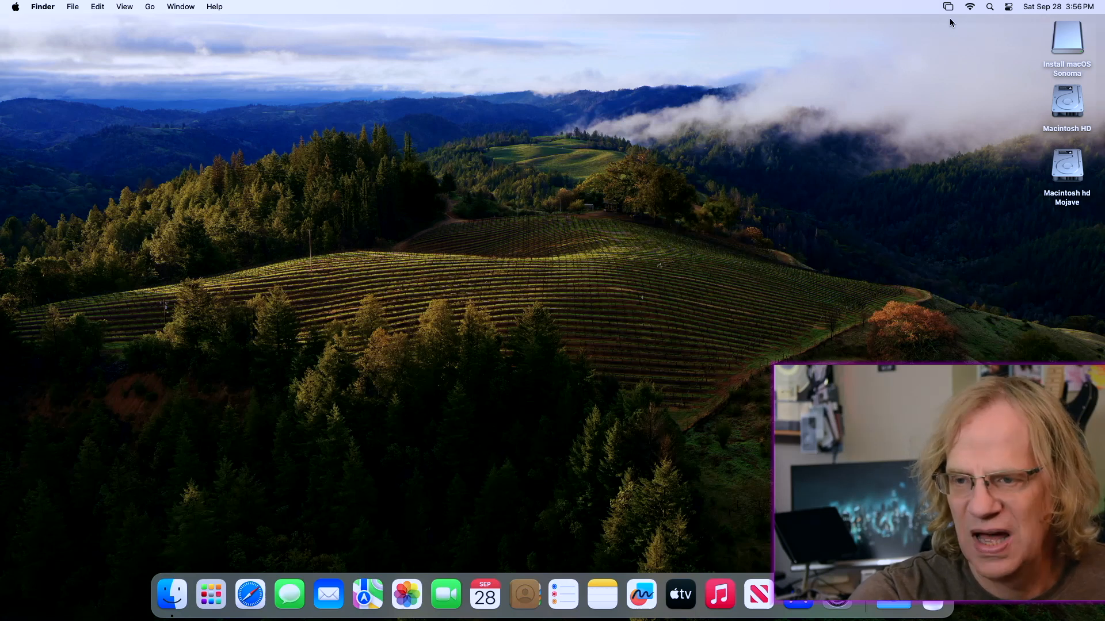
mouse_move(959, 31)
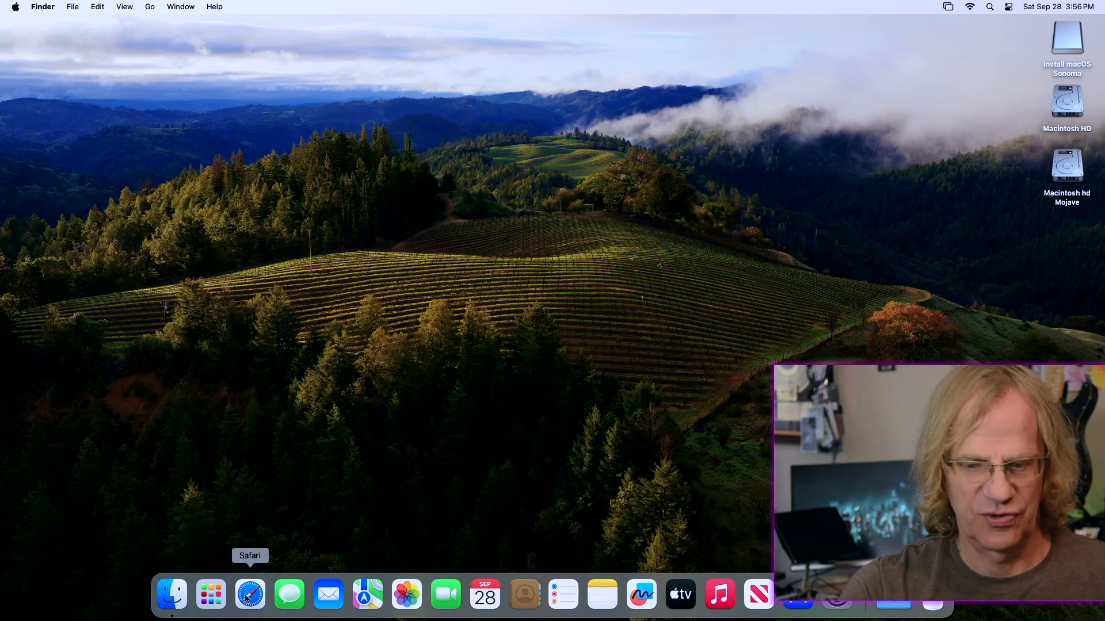
Step: Reveal Safari in Finder to confirm version 17.6, then close its Info window
right_click(249, 594)
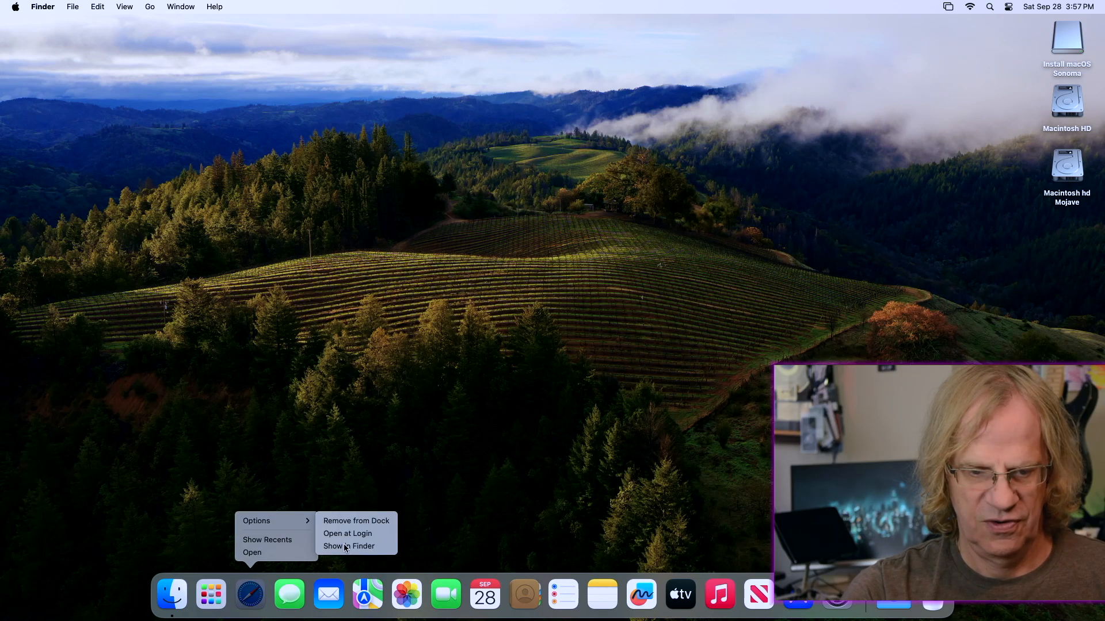
left_click(349, 546)
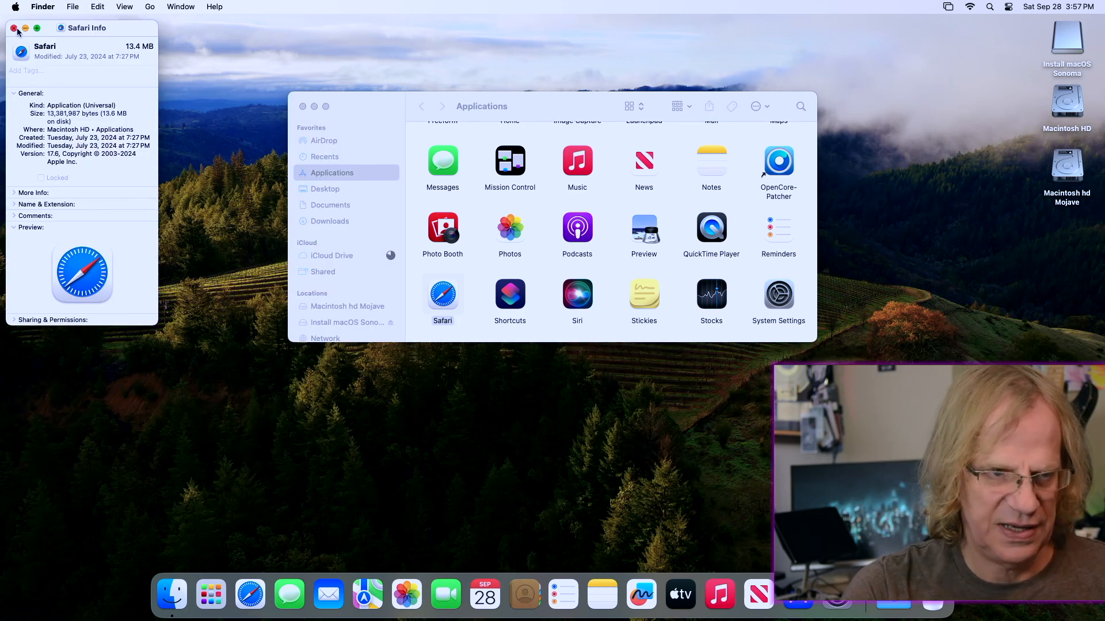
left_click(13, 27)
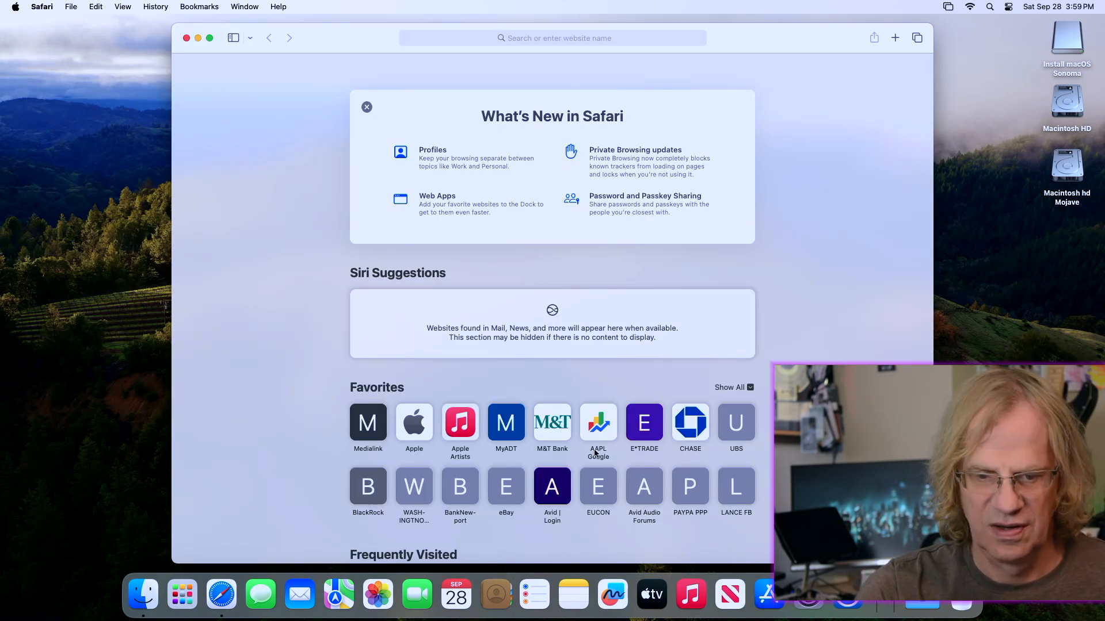
Step: Load Google Finance's AAPL page, a YouTube video, and the Avid General forum
left_click(597, 423)
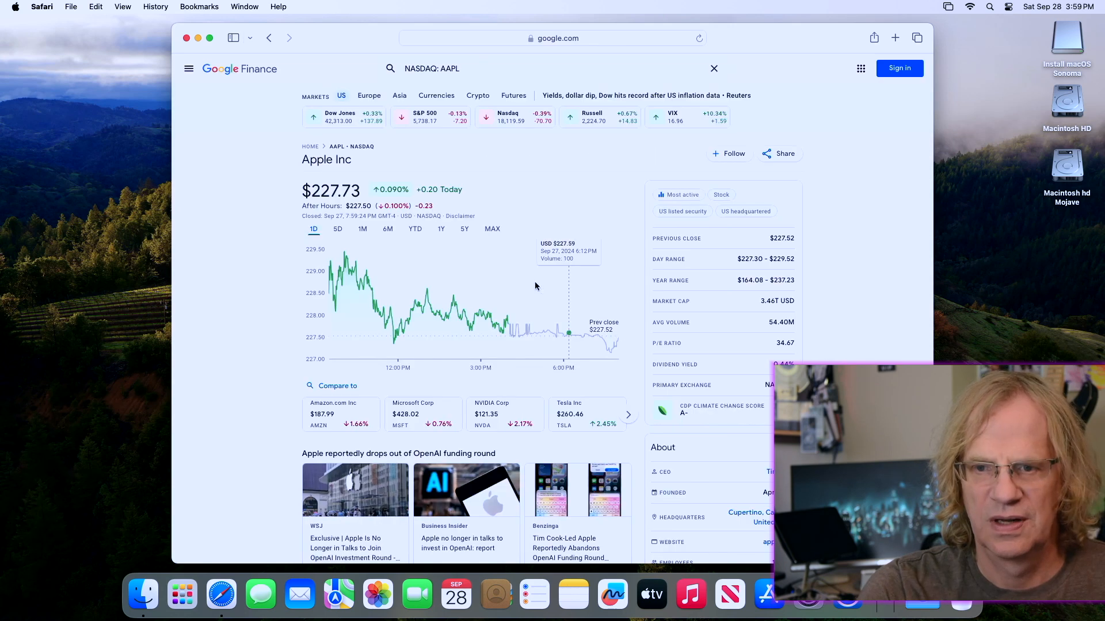
mouse_move(404, 246)
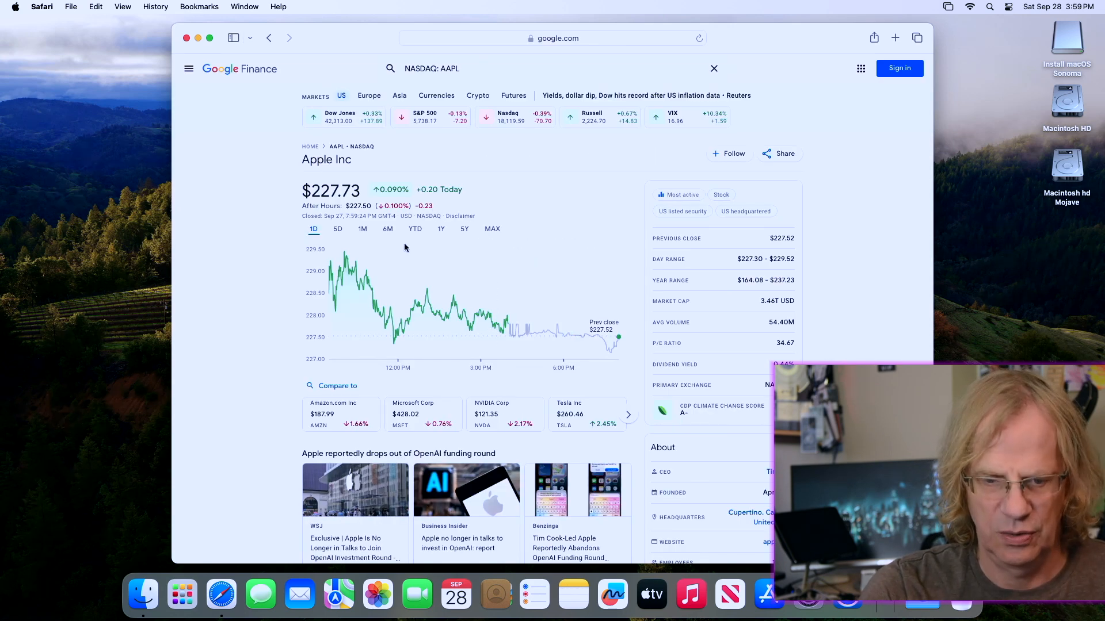
left_click(466, 489)
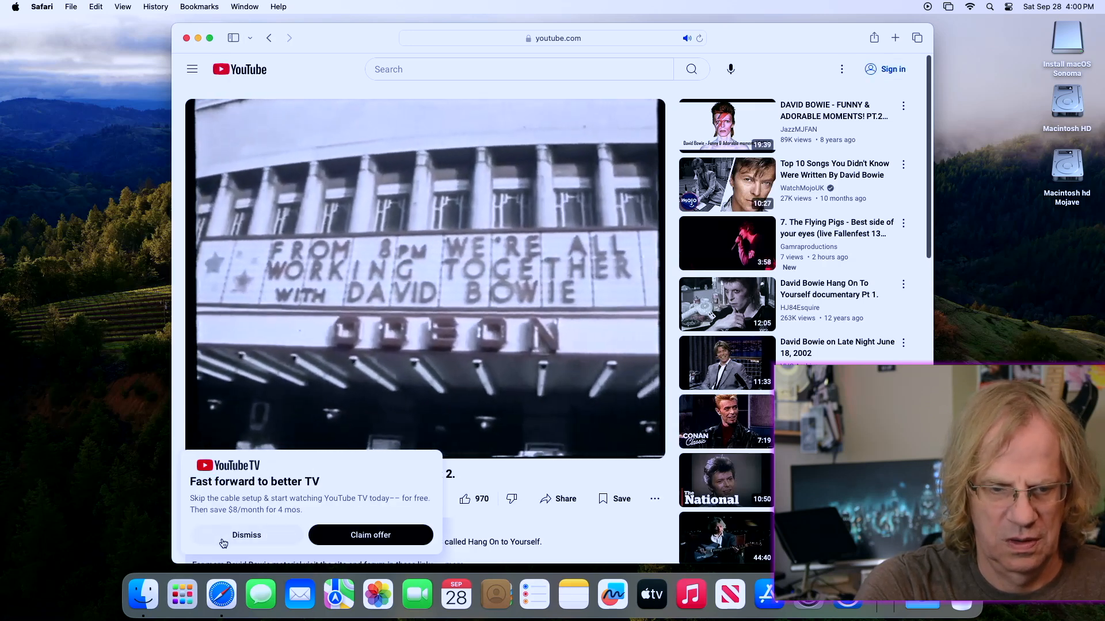
left_click(246, 534)
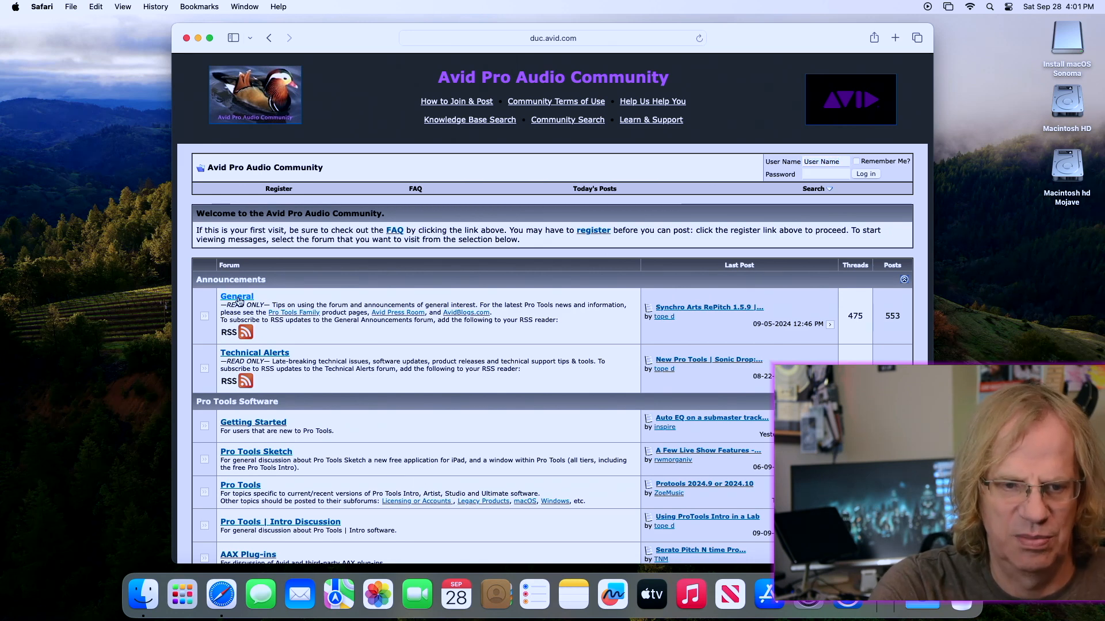
left_click(237, 296)
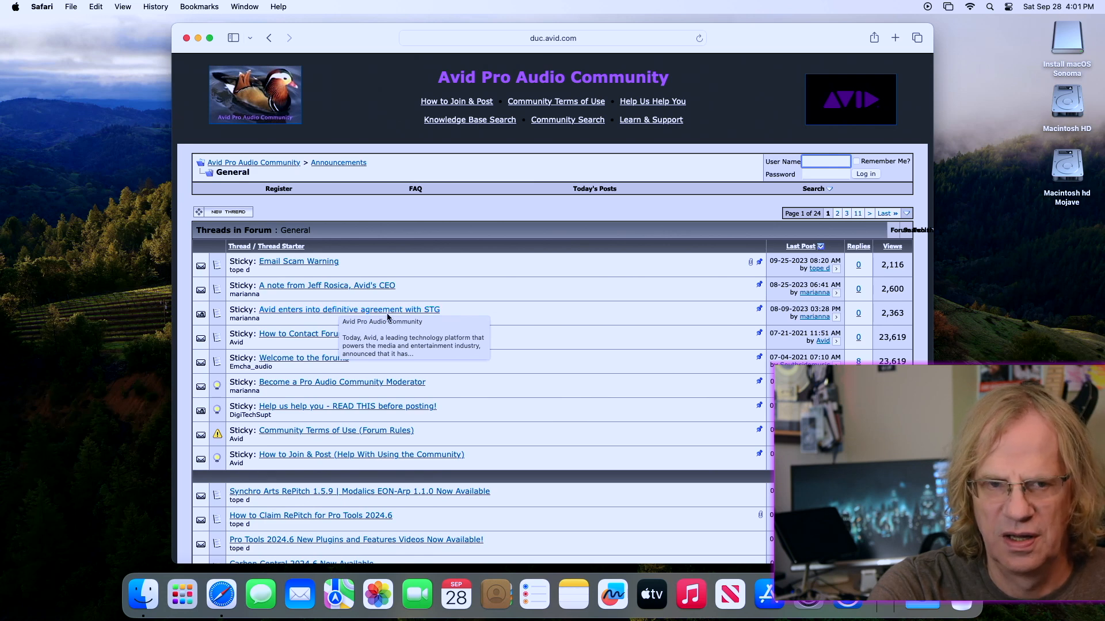
left_click(15, 7)
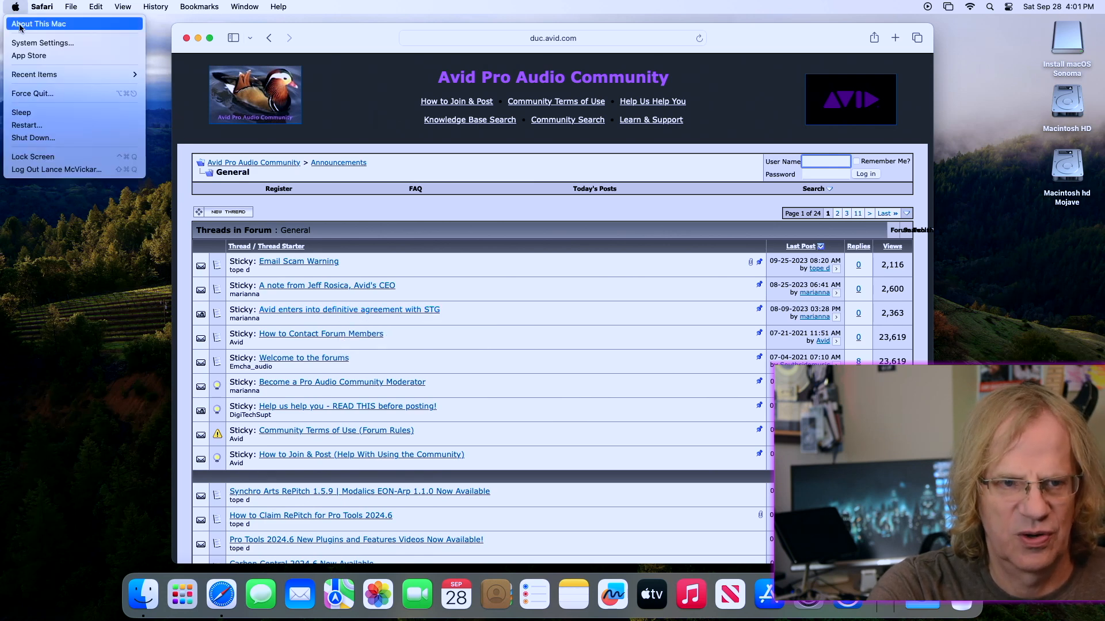
Step: Open System Settings on Appearance, close Safari, and scroll the settings sidebar
left_click(318, 200)
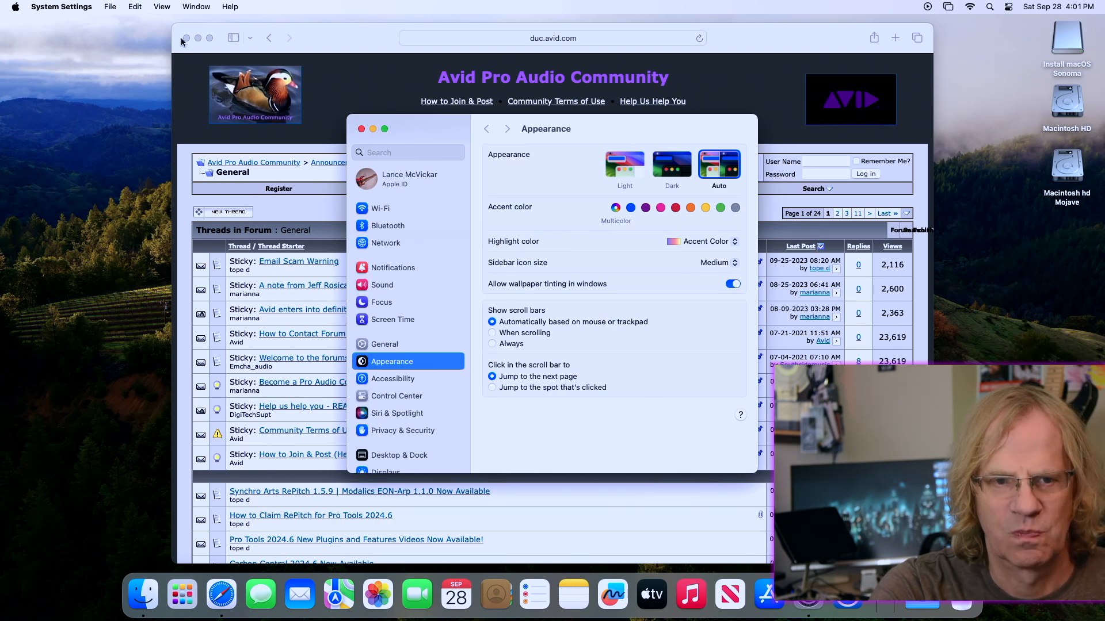
left_click(185, 38)
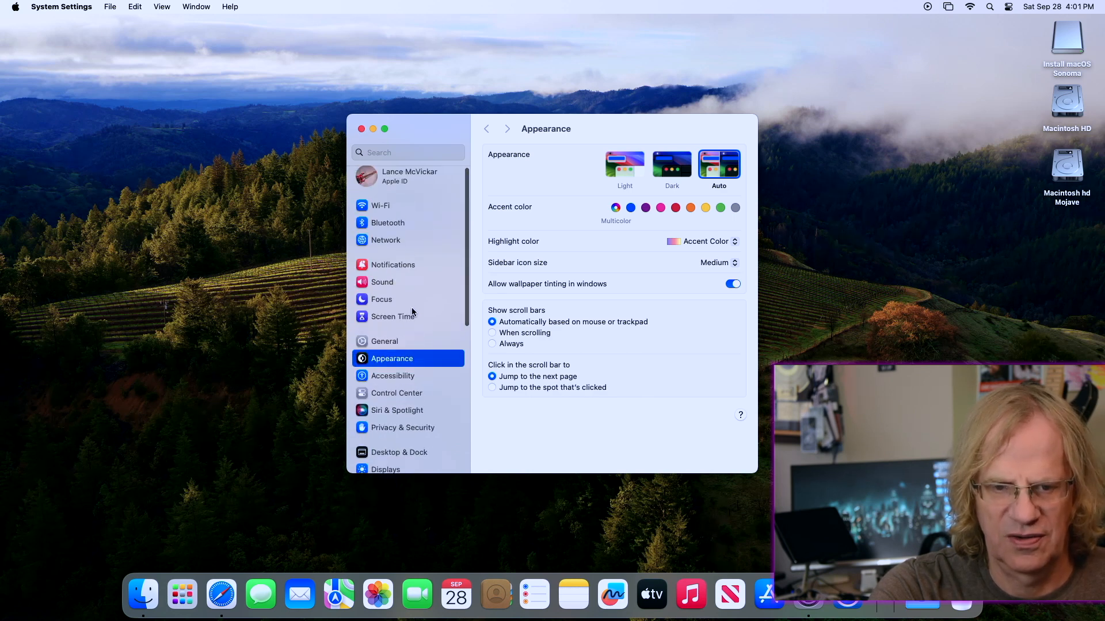
scroll("down", 3)
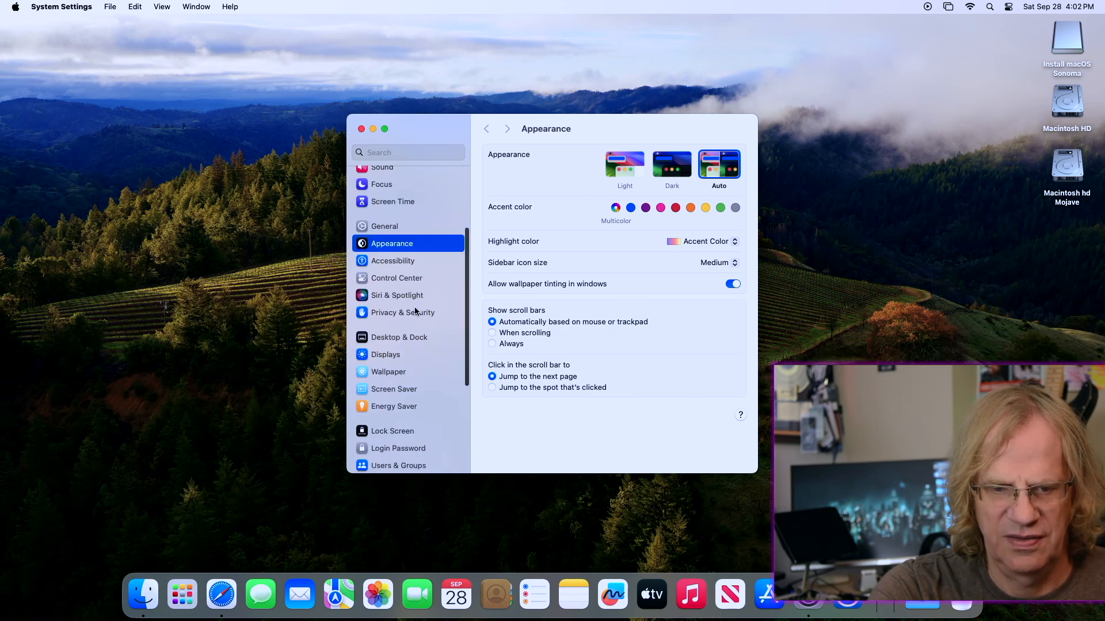
scroll("down", 3)
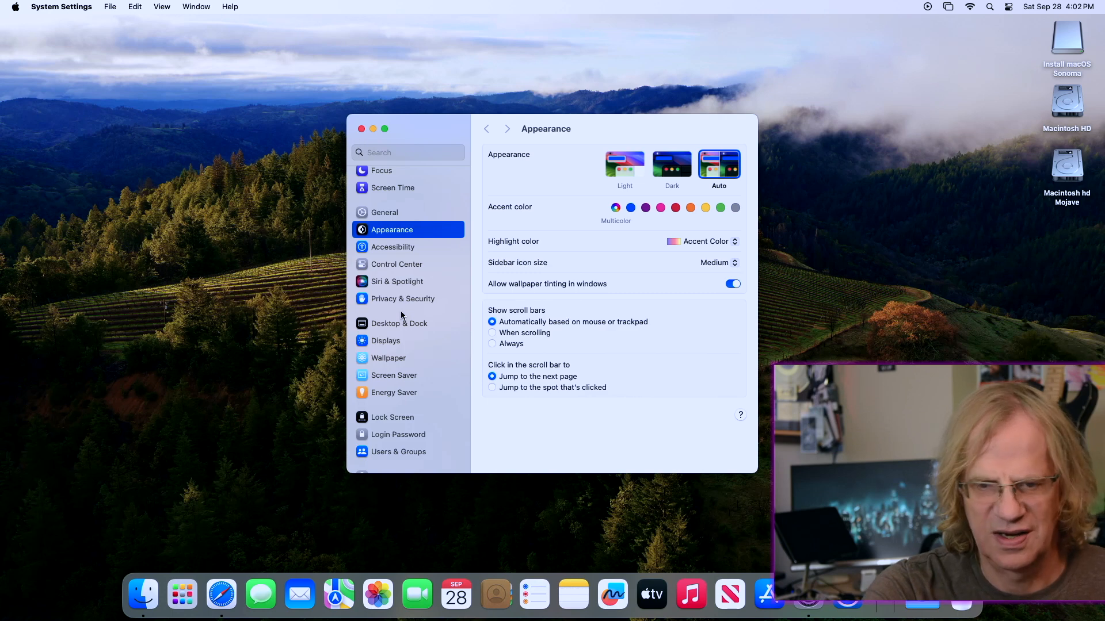
mouse_move(412, 308)
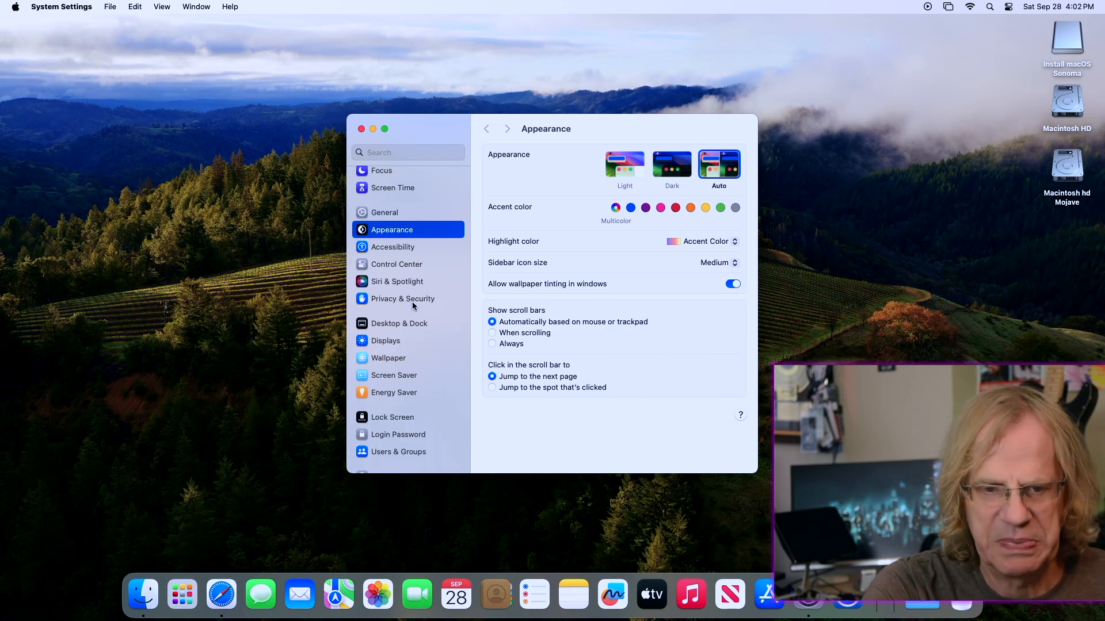
mouse_move(412, 308)
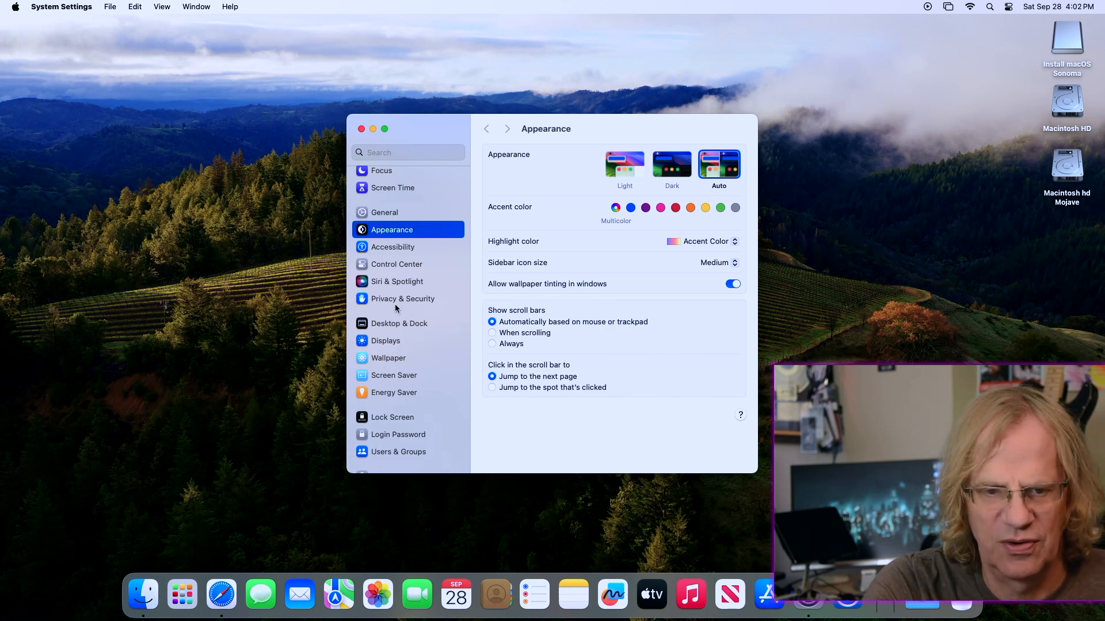